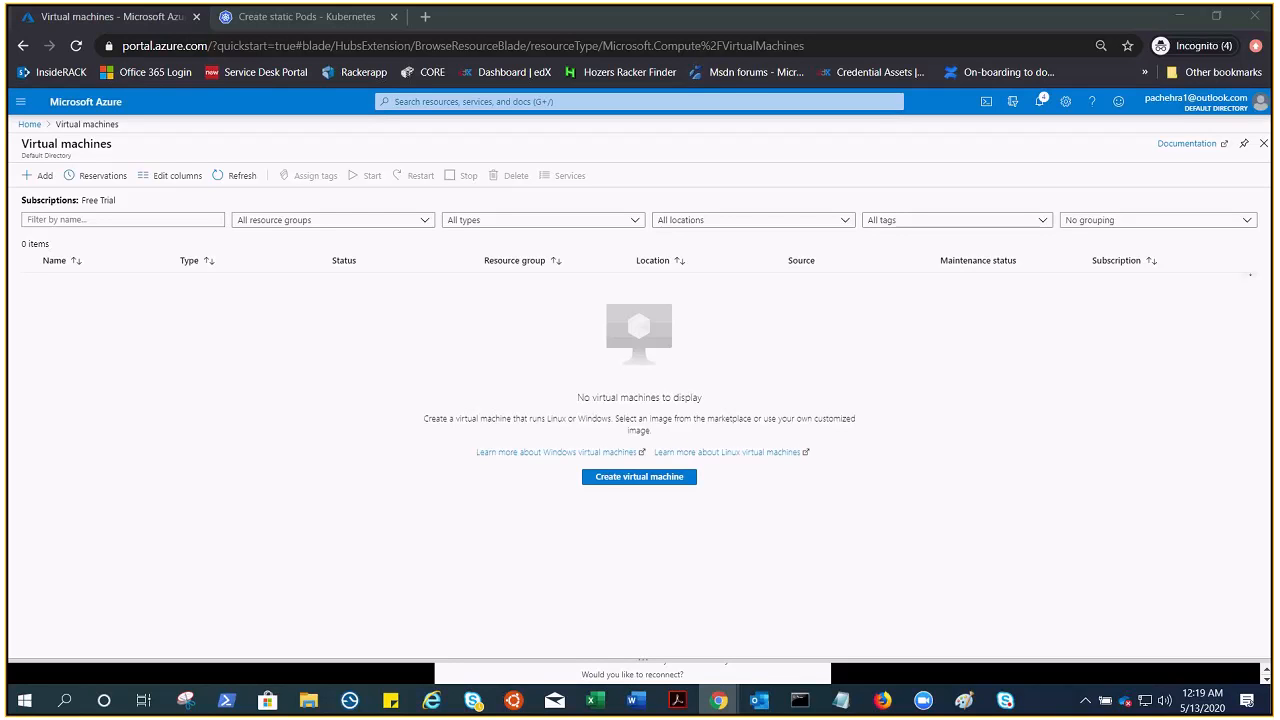
# Search the portal for 'cont' and open the Container instances service page
pyautogui.click(638, 101)
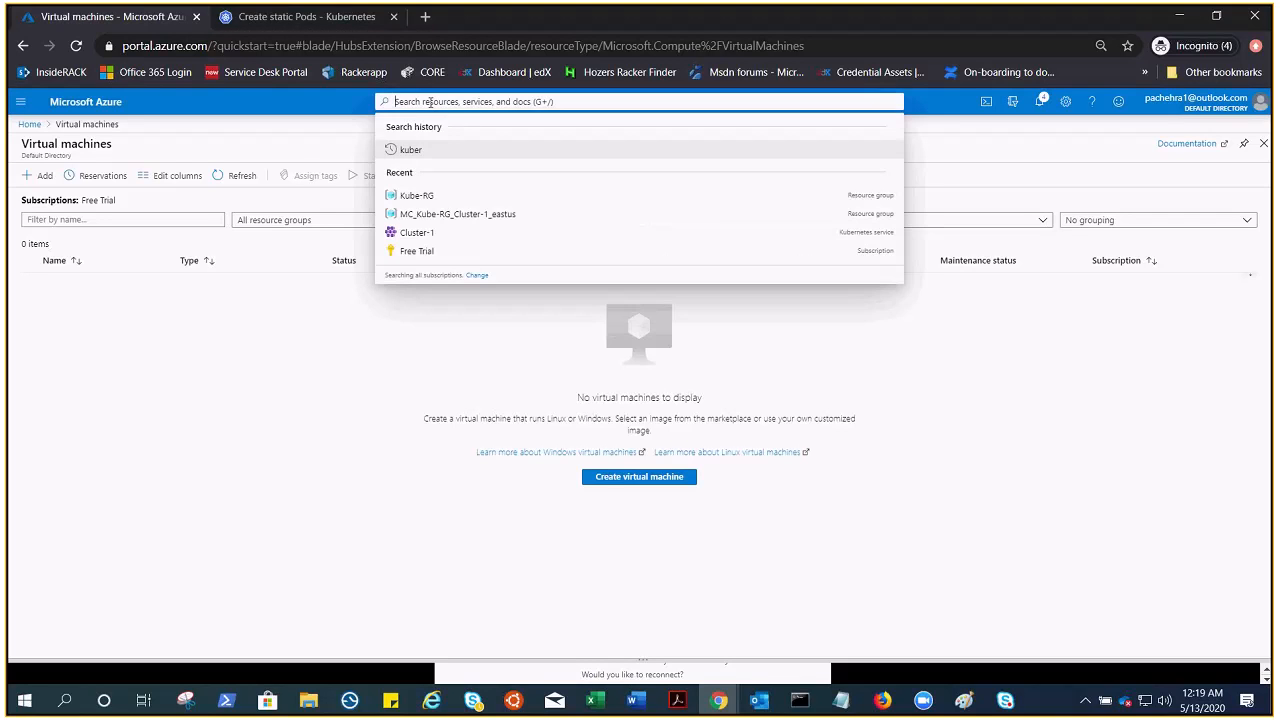
pyautogui.write('d')
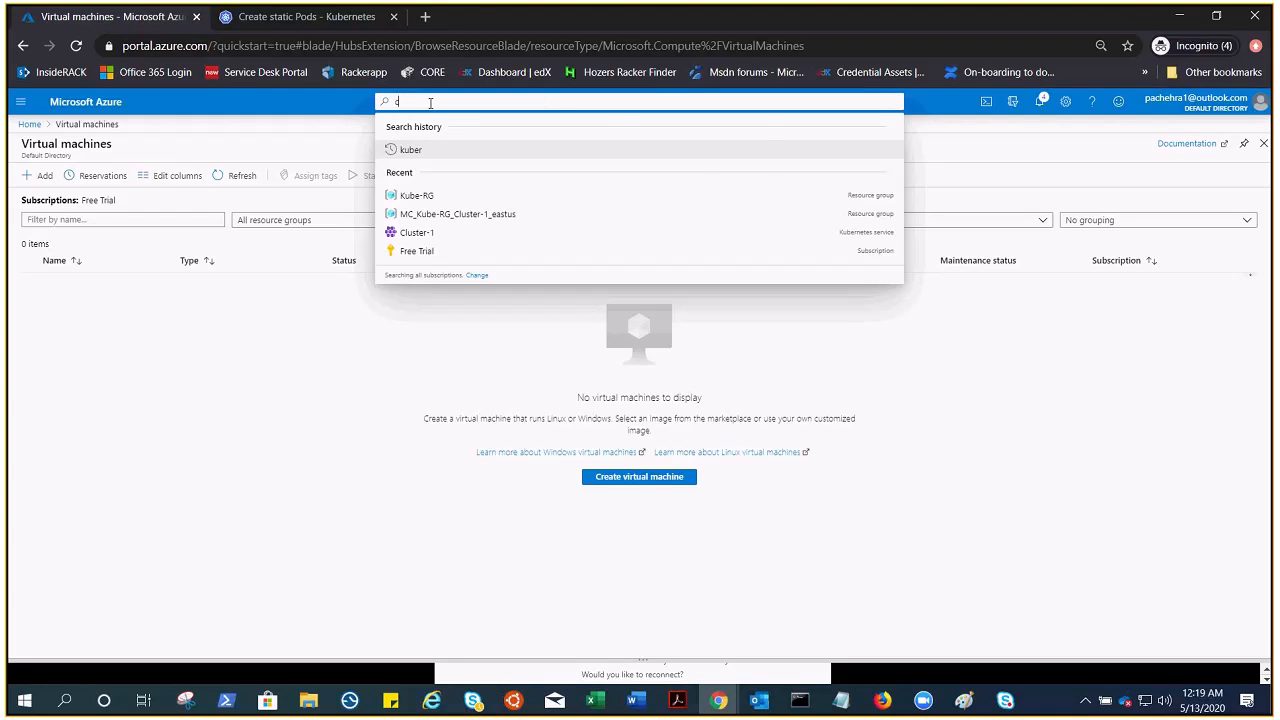
pyautogui.write('ont')
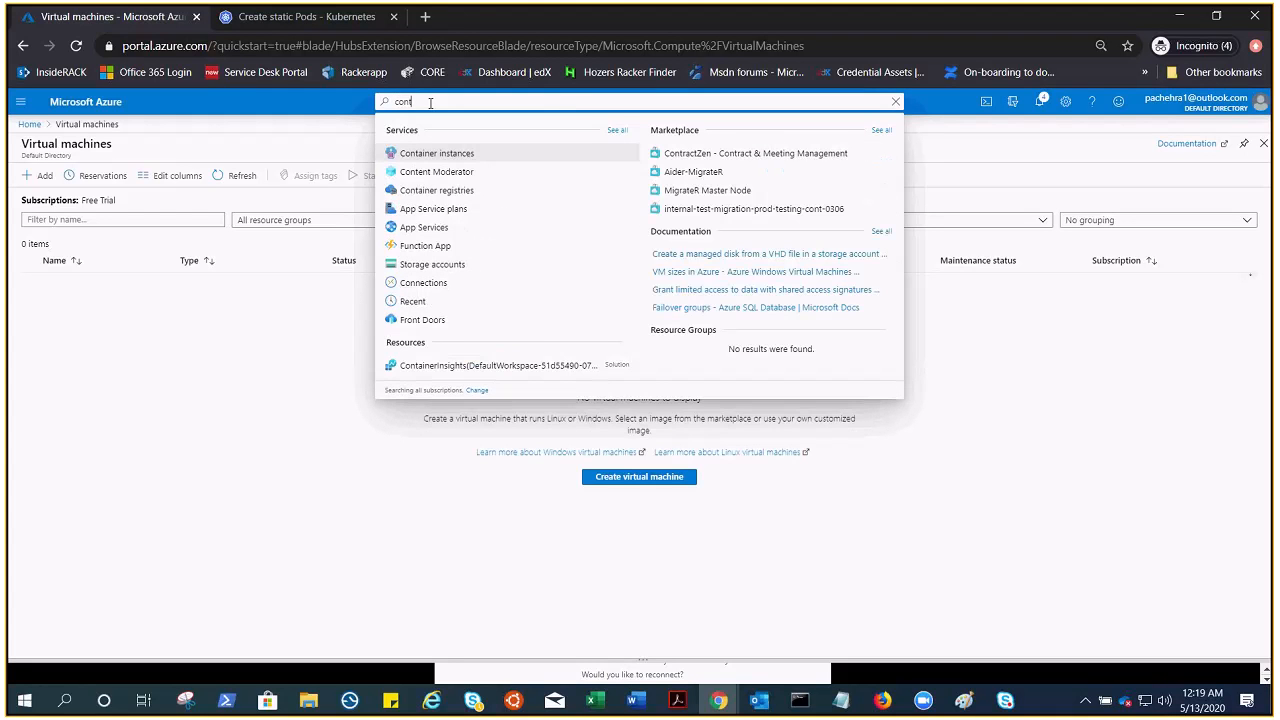
pyautogui.click(437, 152)
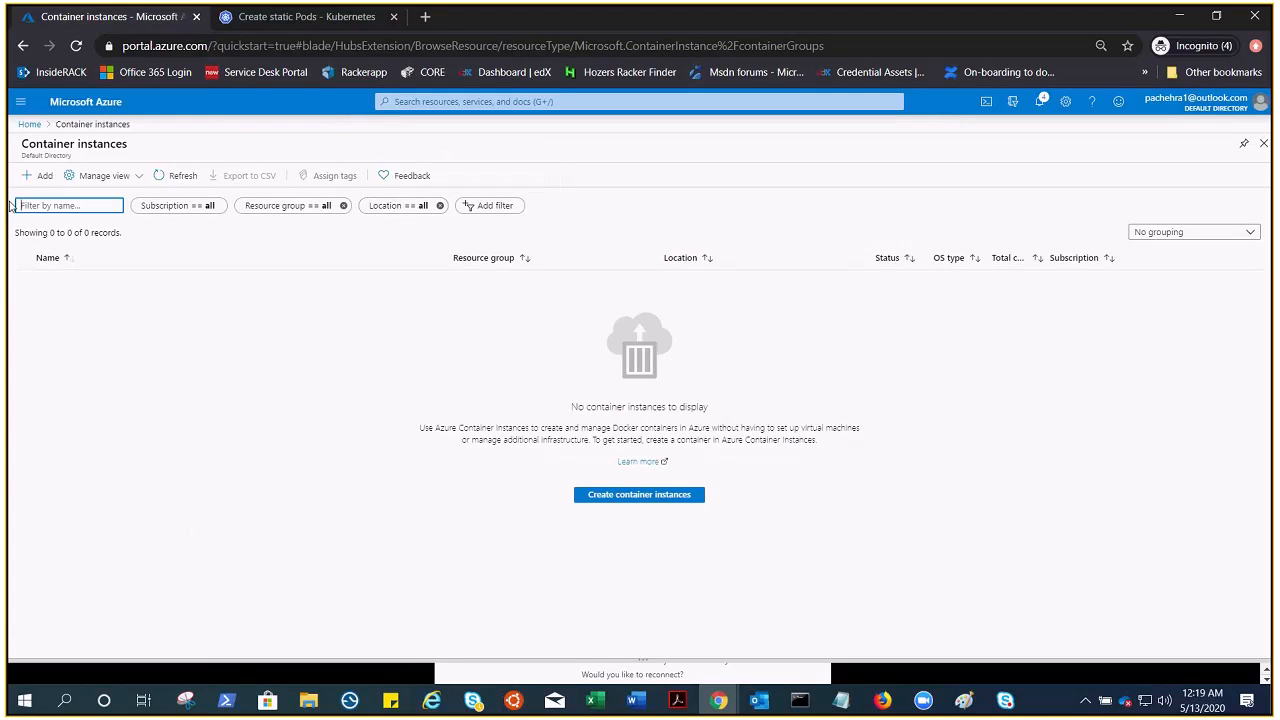
# Start a new container instance in new resource group ACI-RG, named container1
pyautogui.click(639, 494)
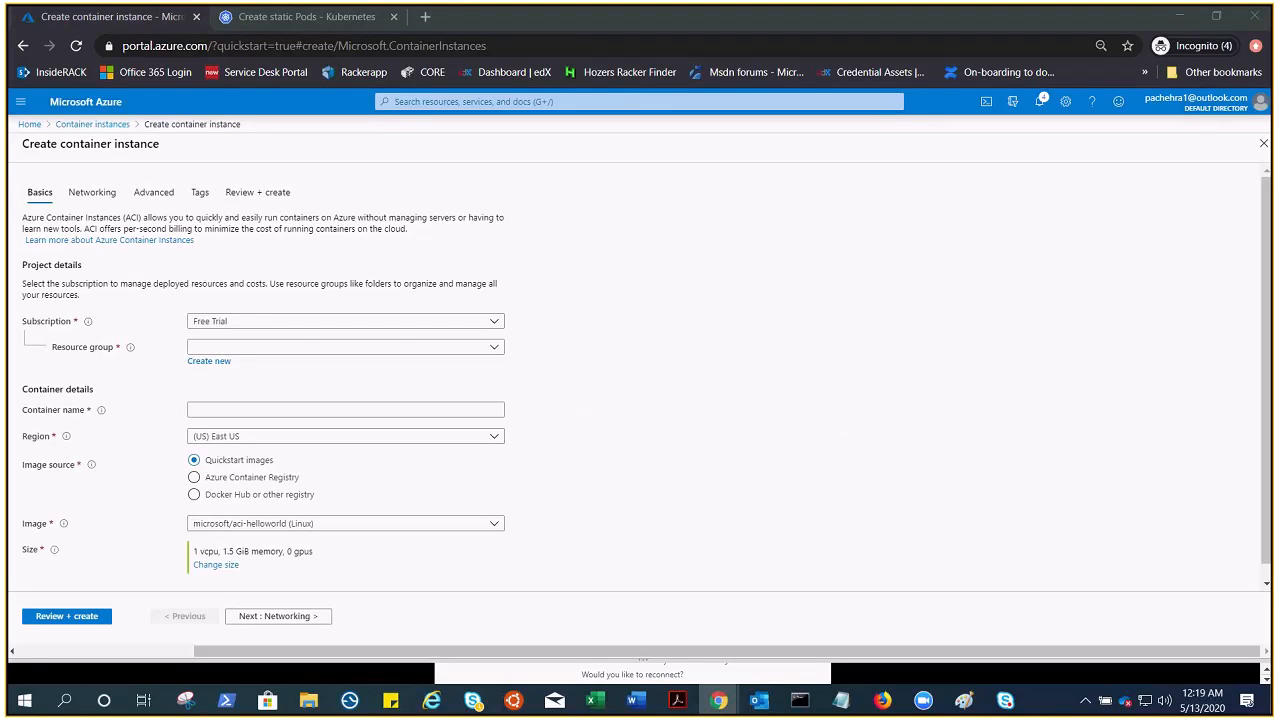
pyautogui.moveTo(763, 364)
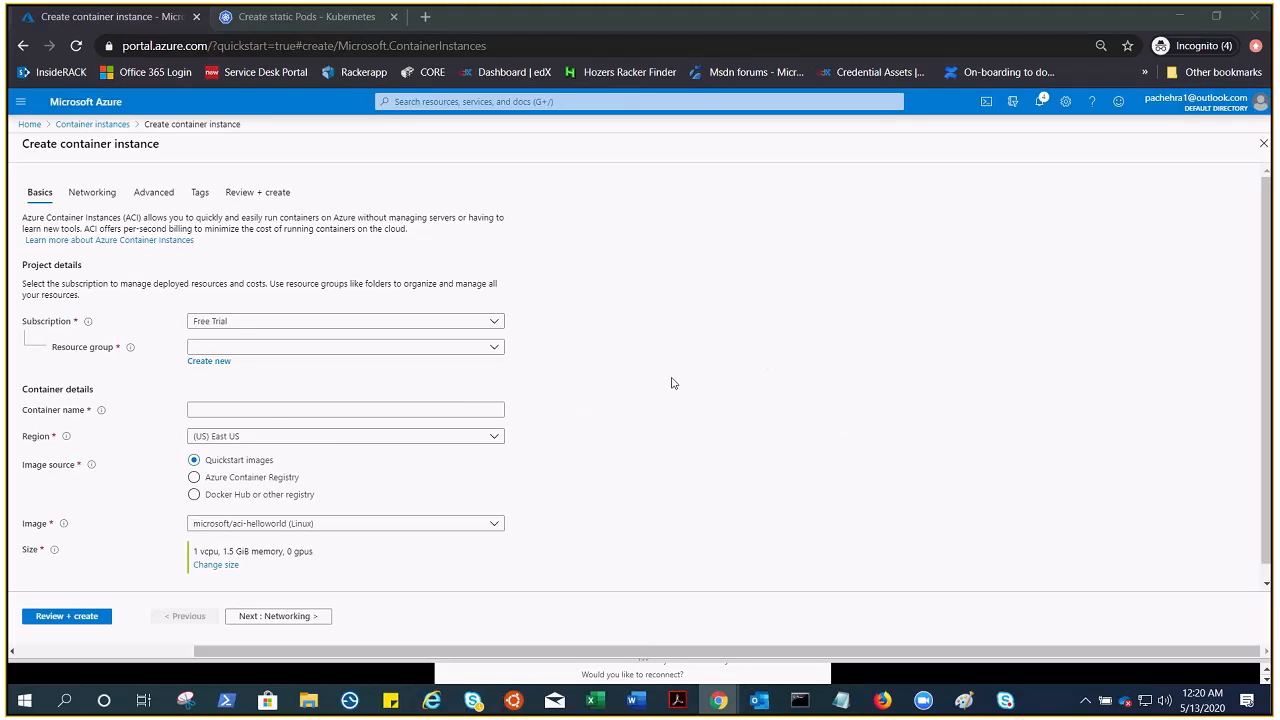
pyautogui.click(209, 361)
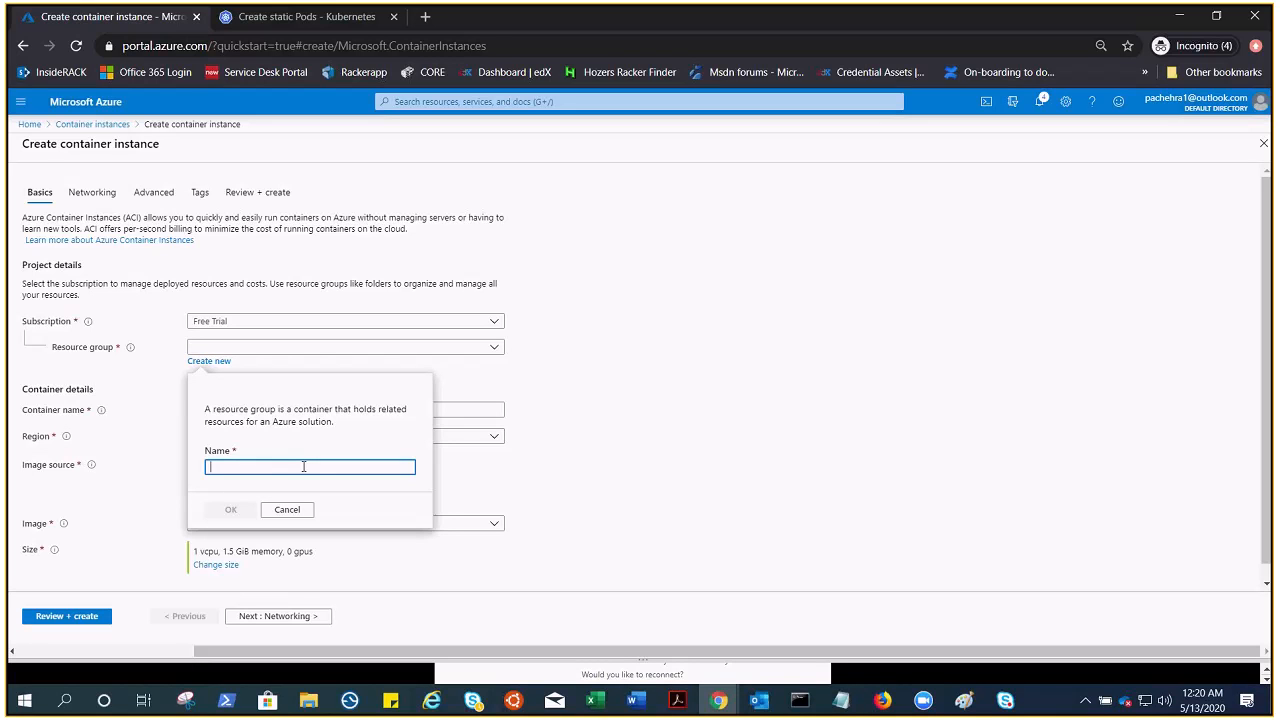
pyautogui.write('ACI-RG')
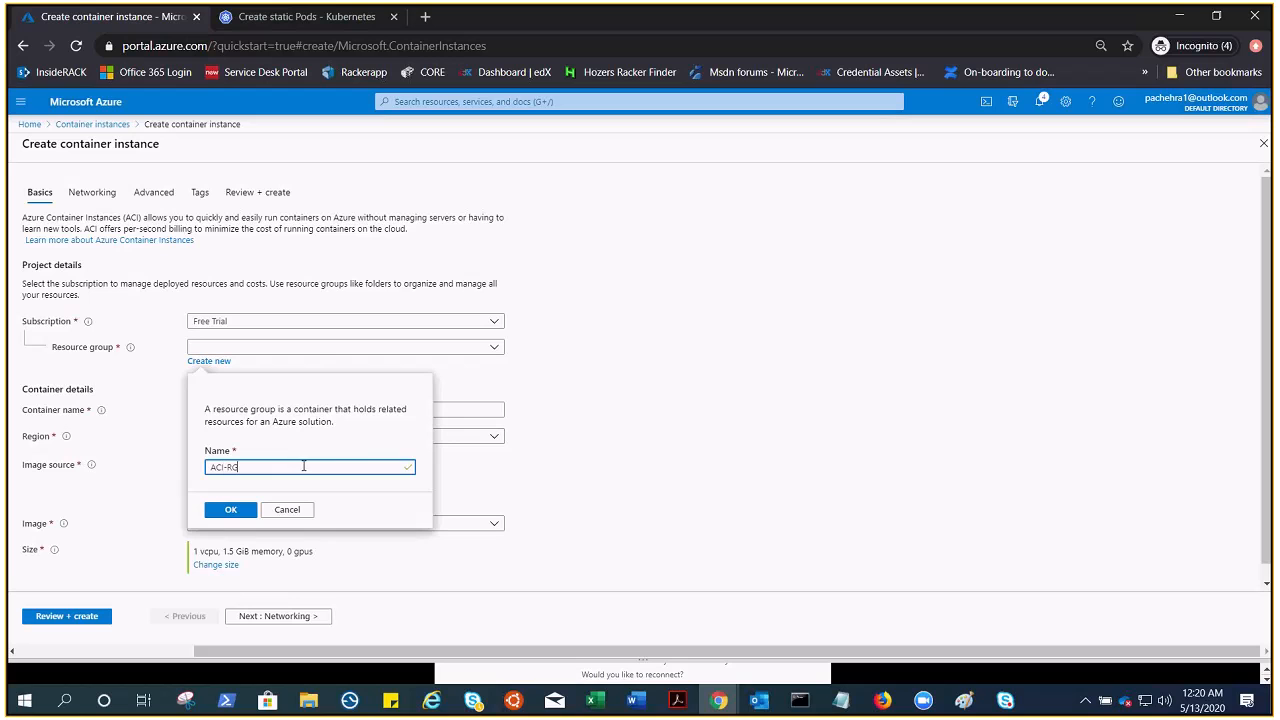
pyautogui.click(230, 509)
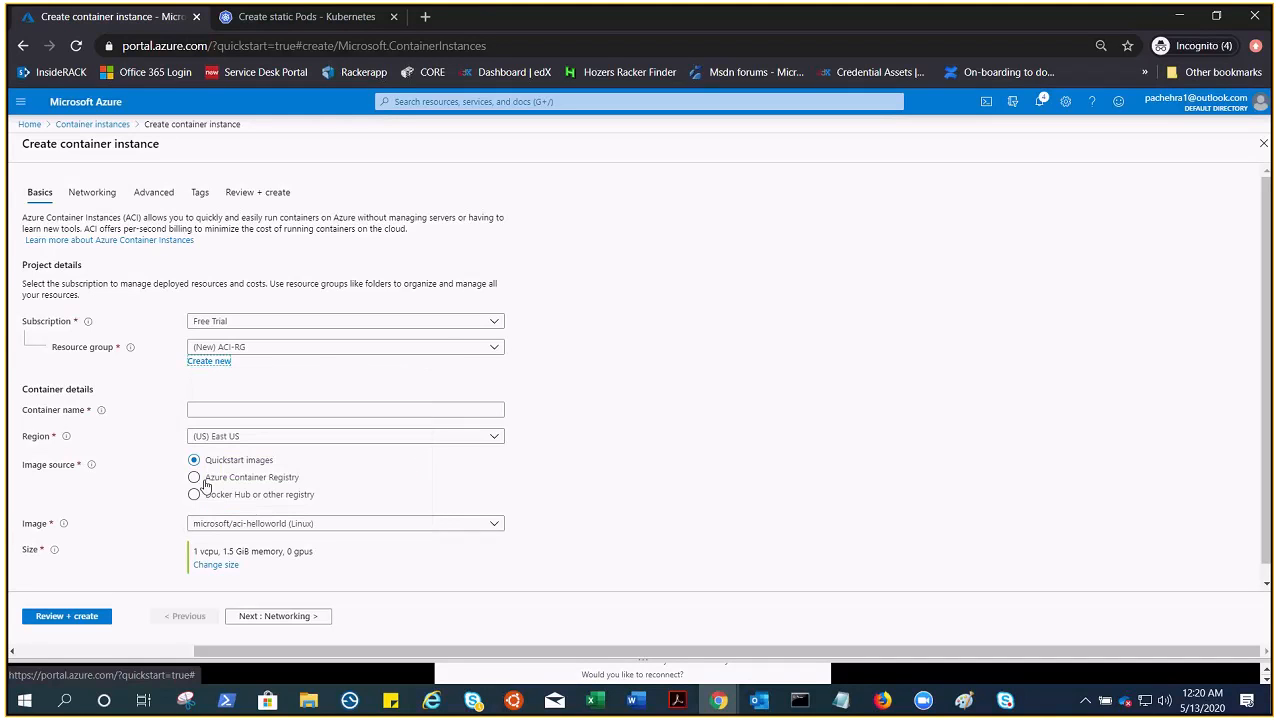
pyautogui.click(345, 409)
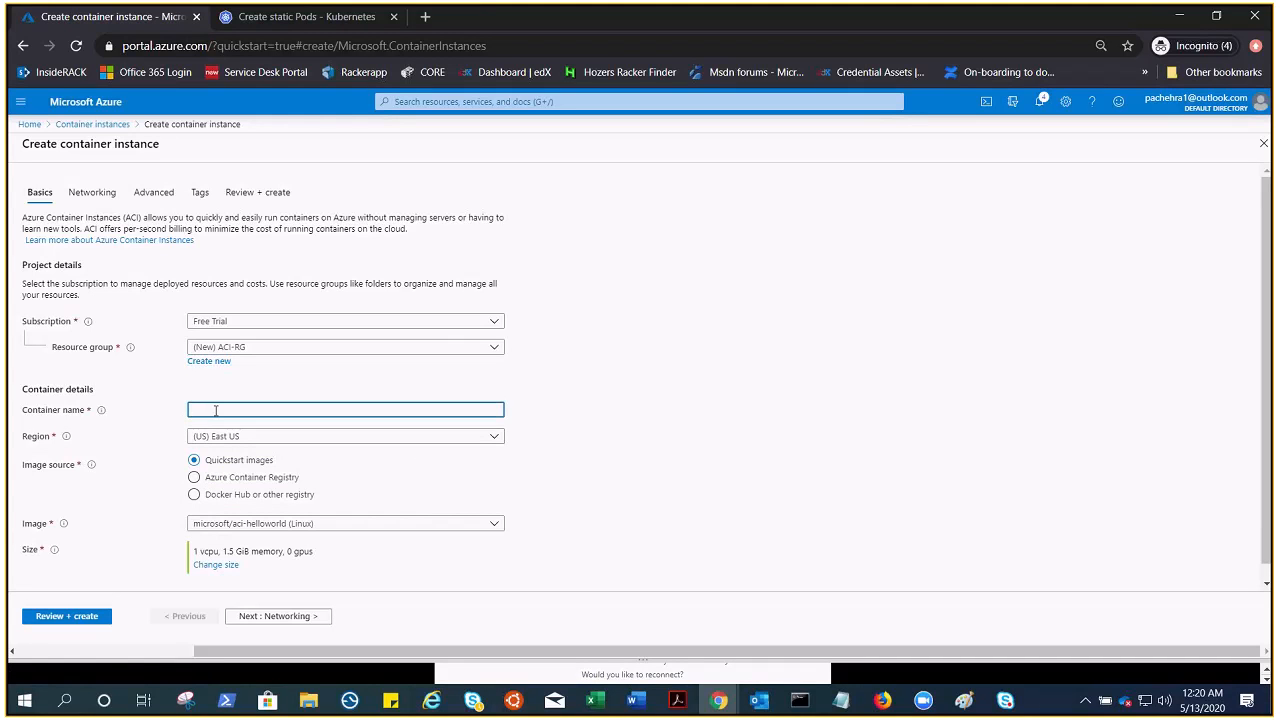
pyautogui.write('con')
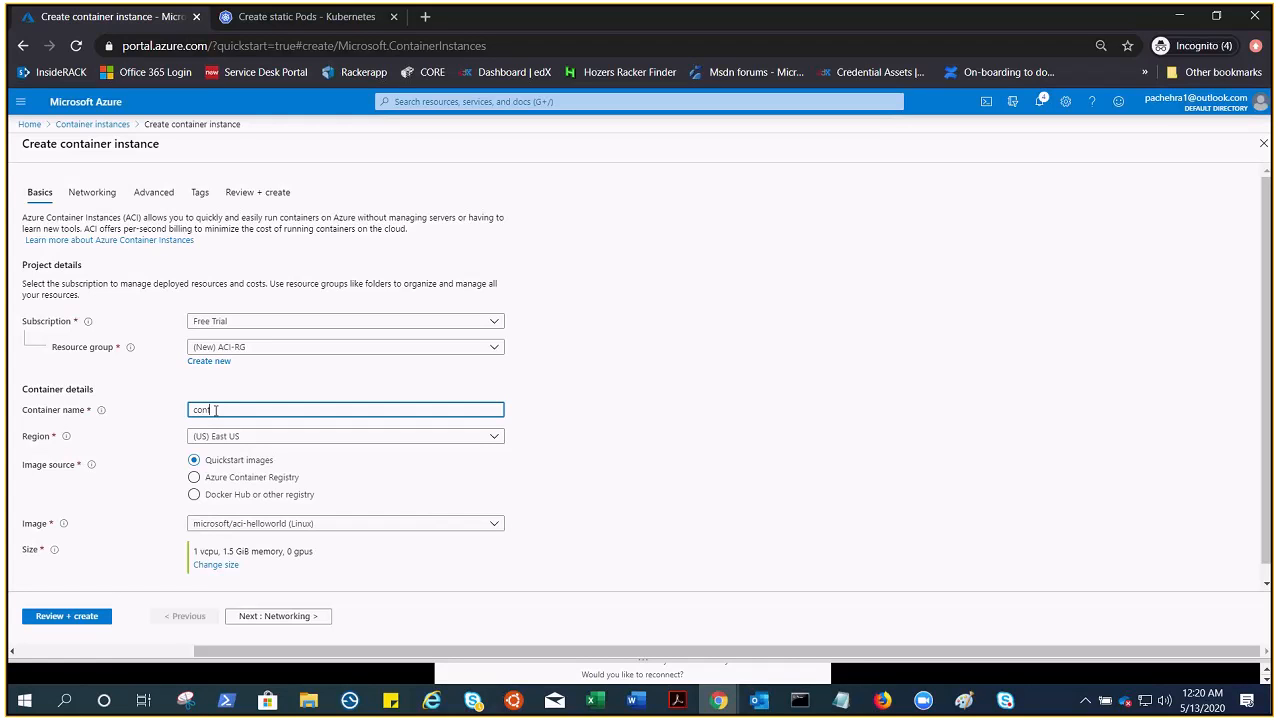
pyautogui.write('container1')
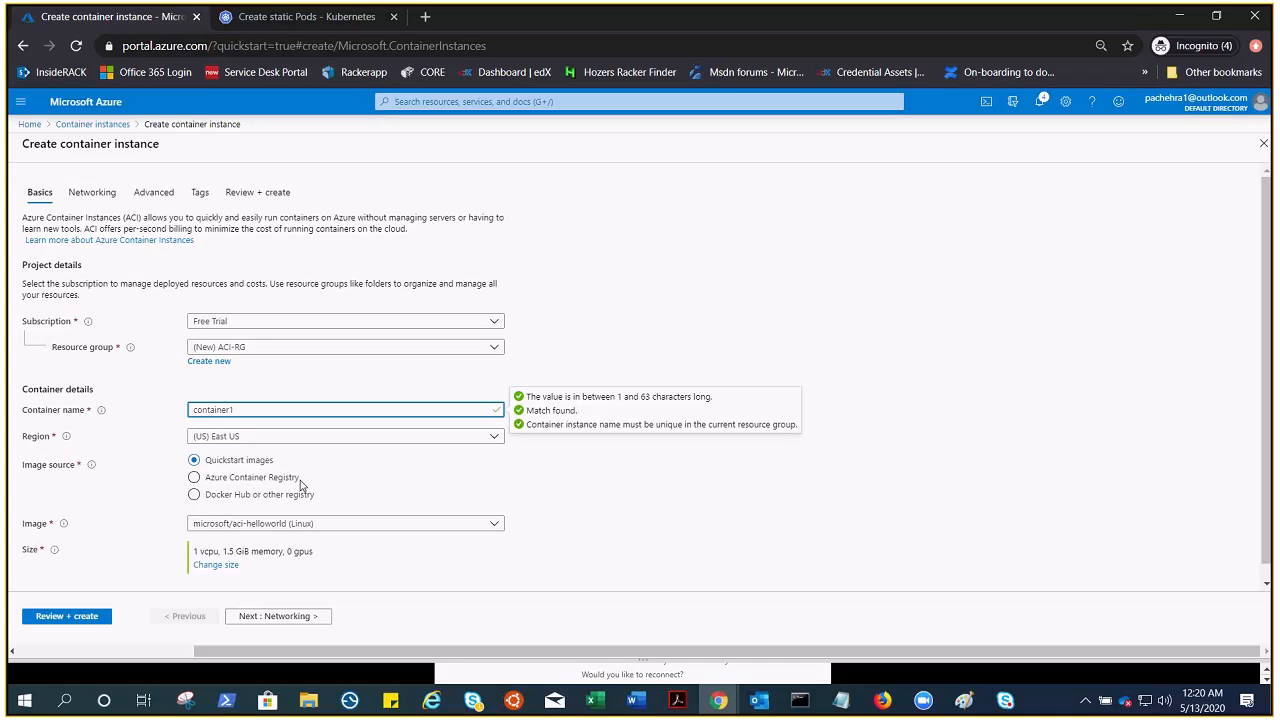
pyautogui.moveTo(461, 489)
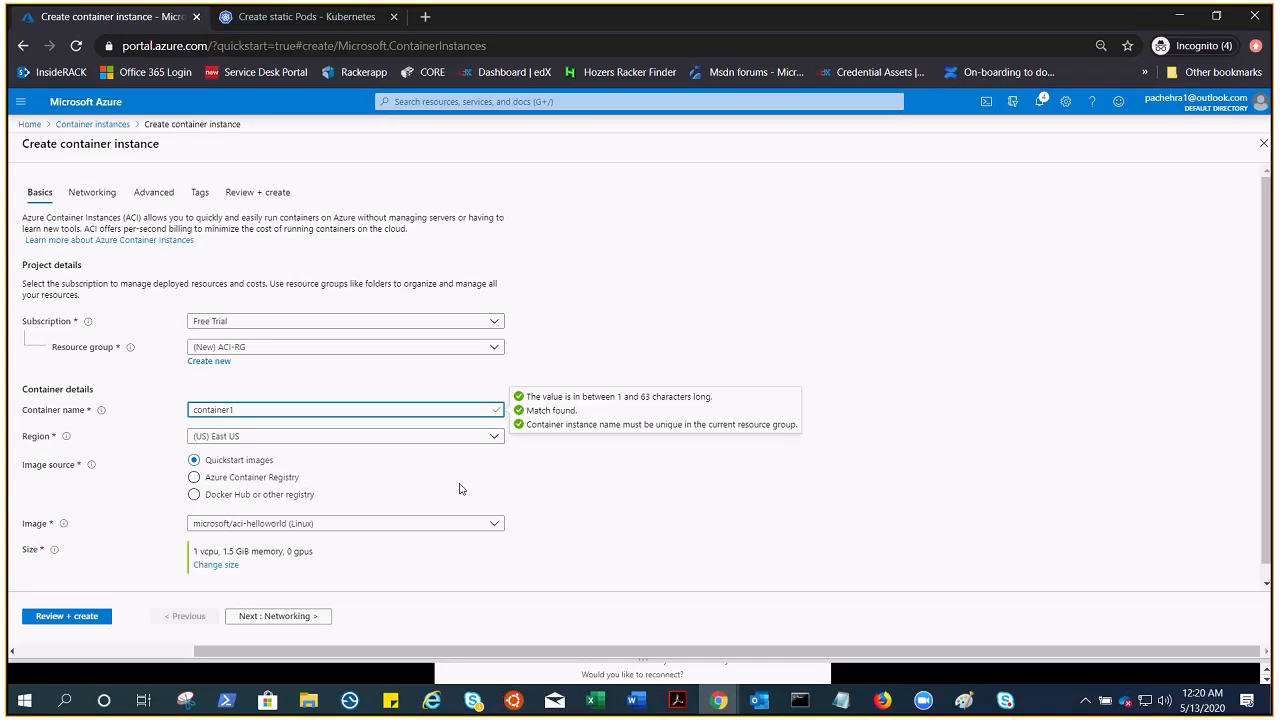
pyautogui.moveTo(155, 562)
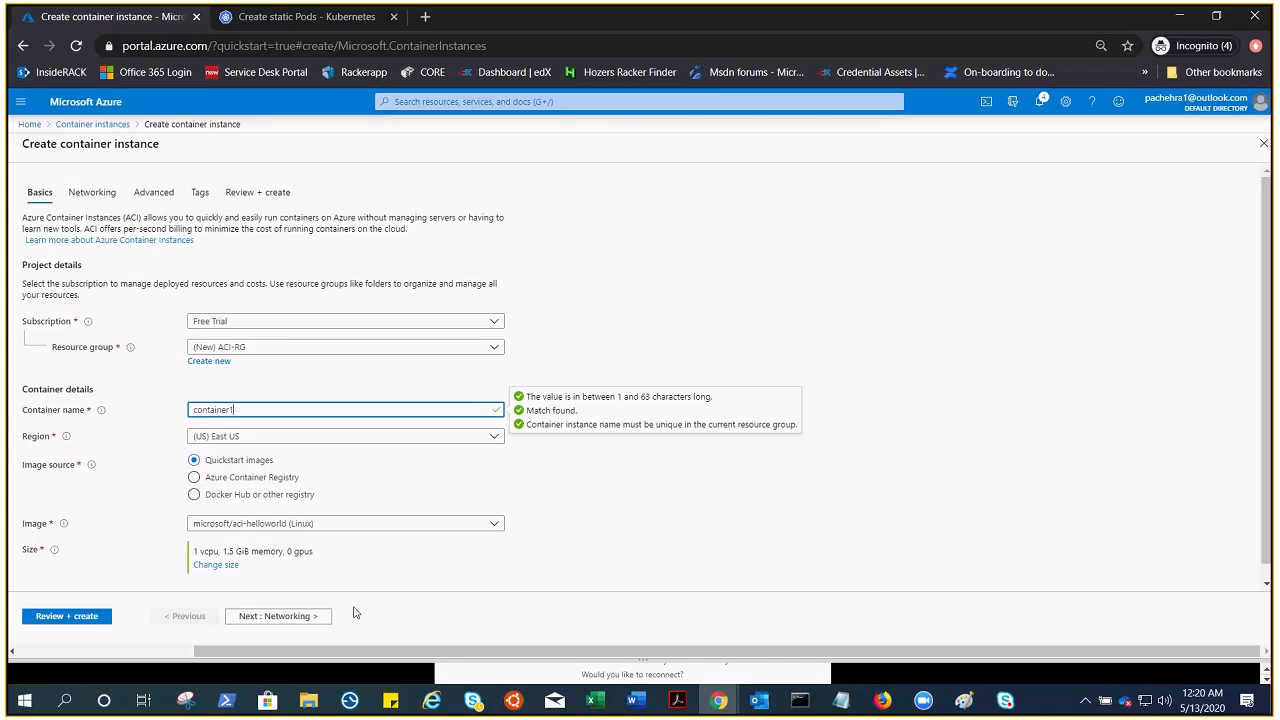
# Set the public DNS name label to container1, then continue to Advanced settings
pyautogui.click(277, 615)
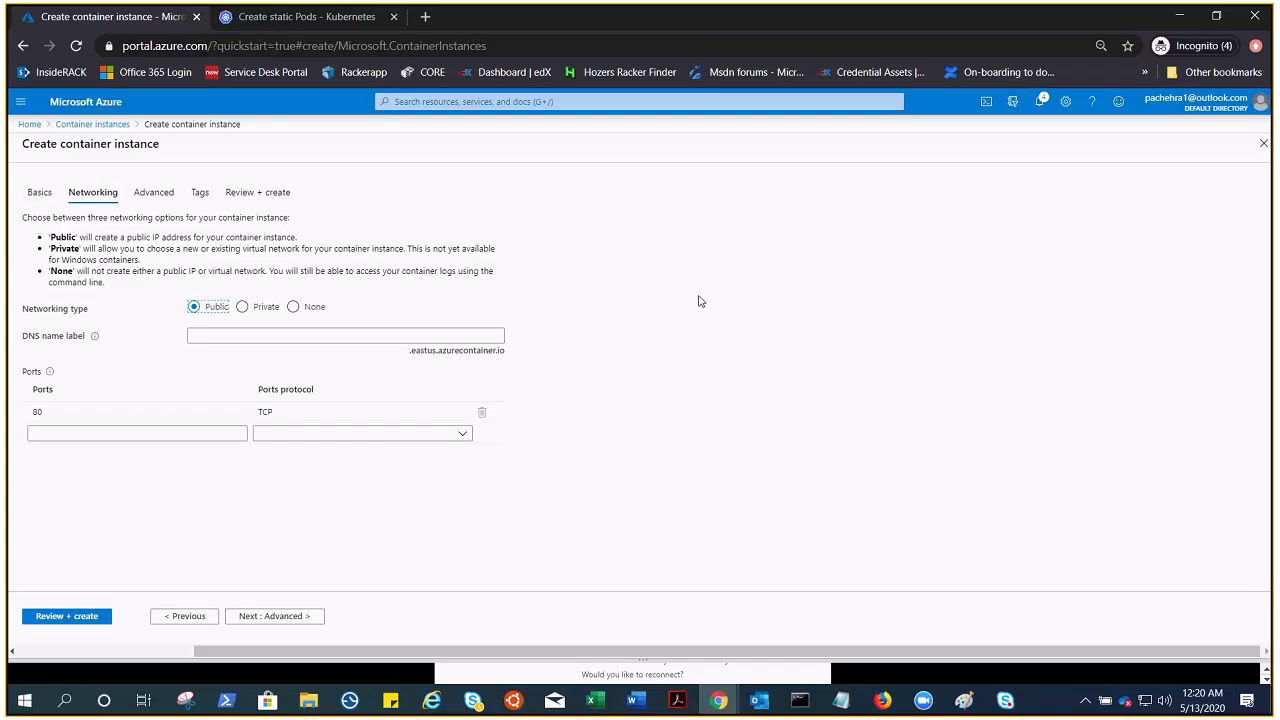
pyautogui.click(345, 335)
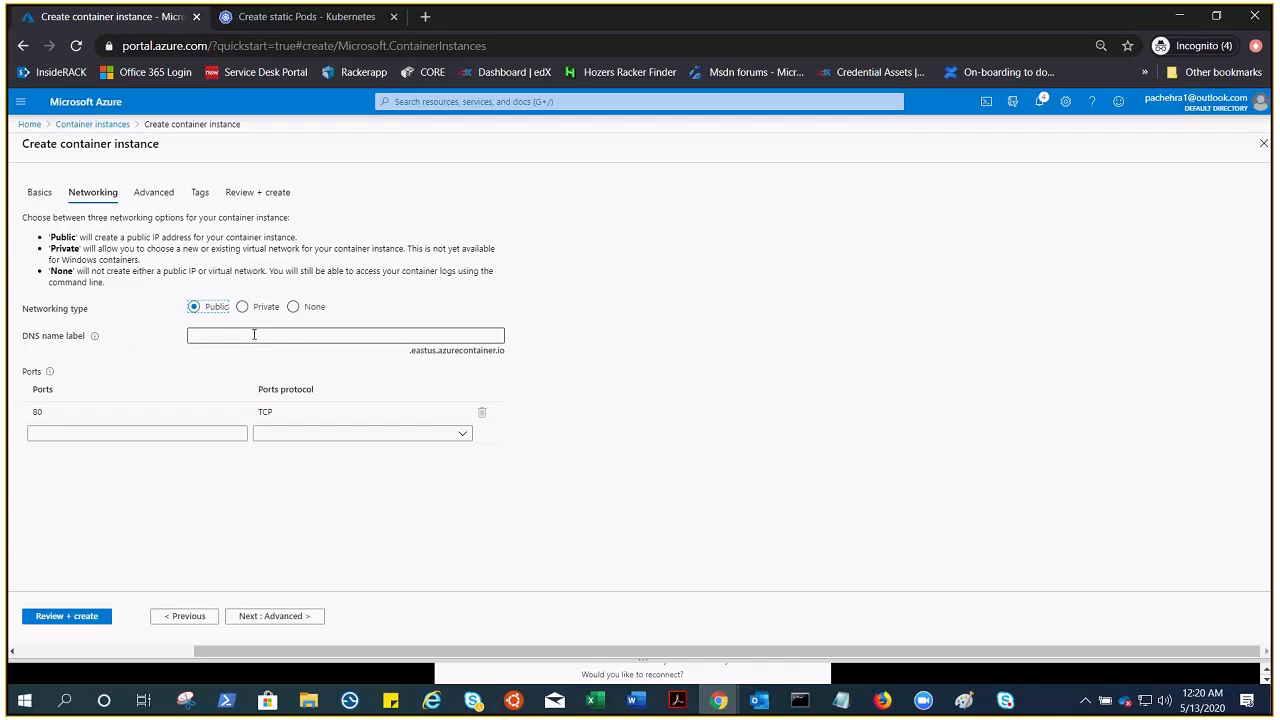
pyautogui.write('containe')
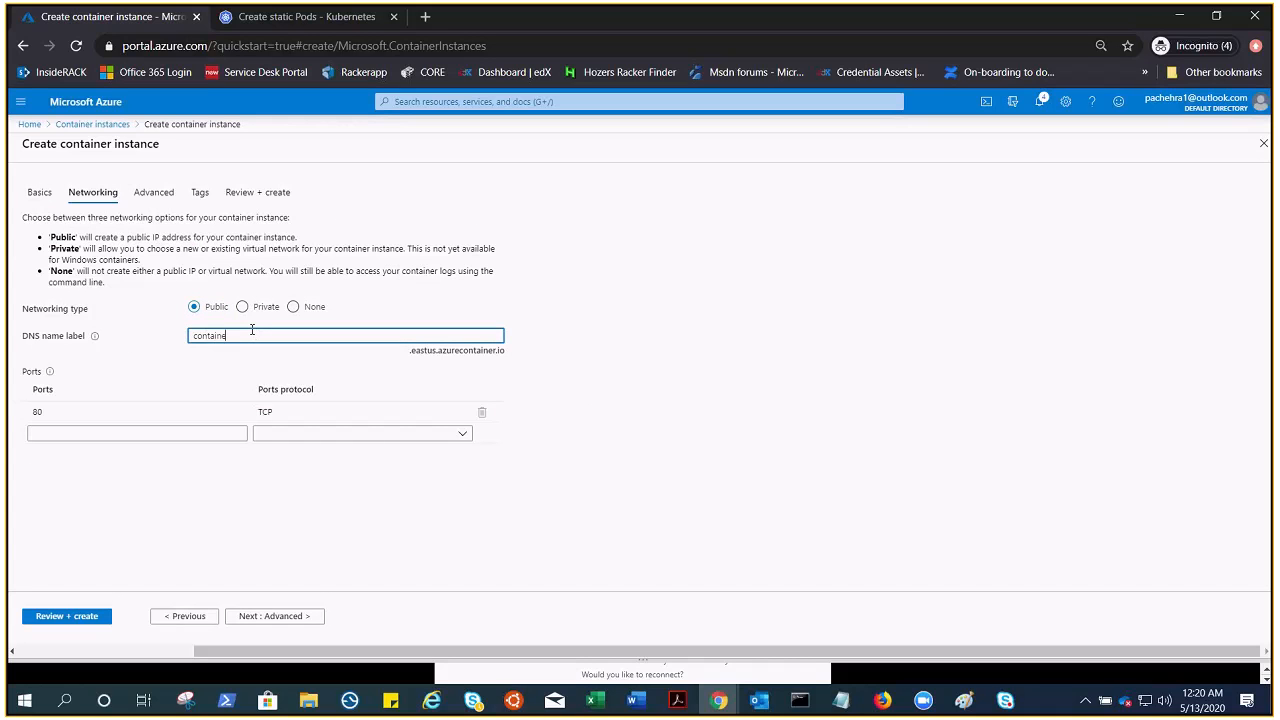
pyautogui.write('r1')
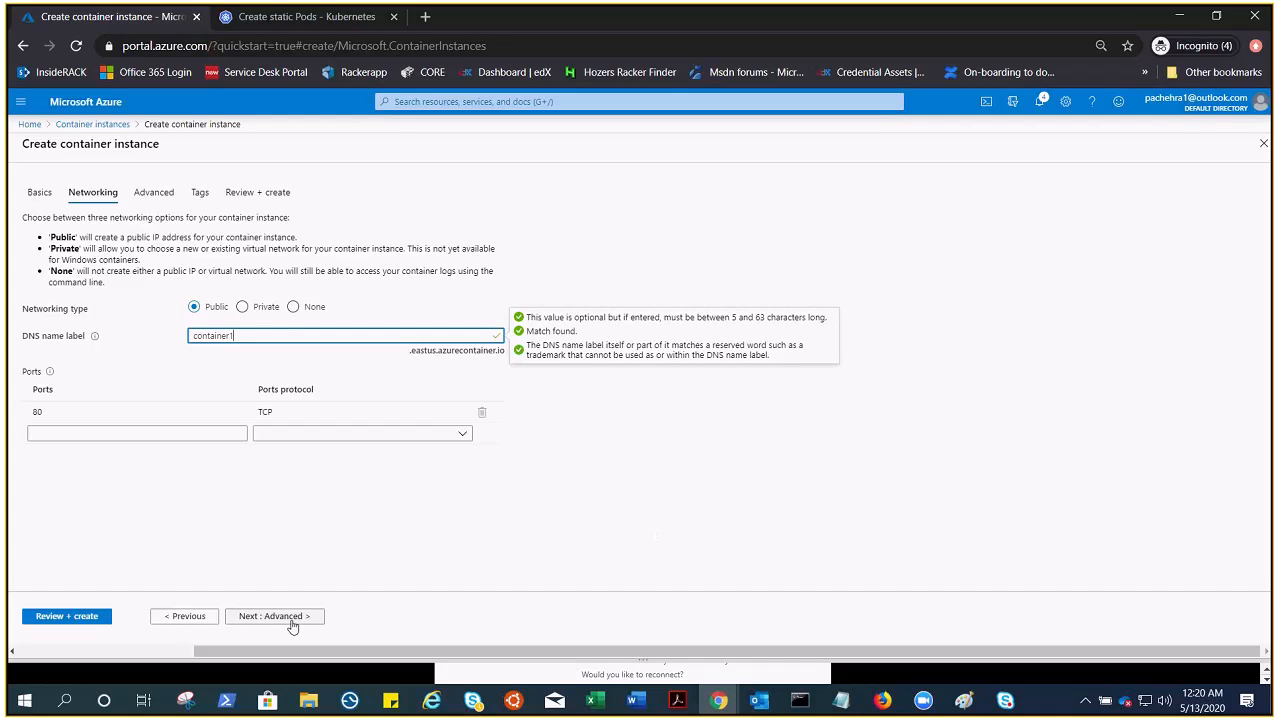
pyautogui.click(274, 615)
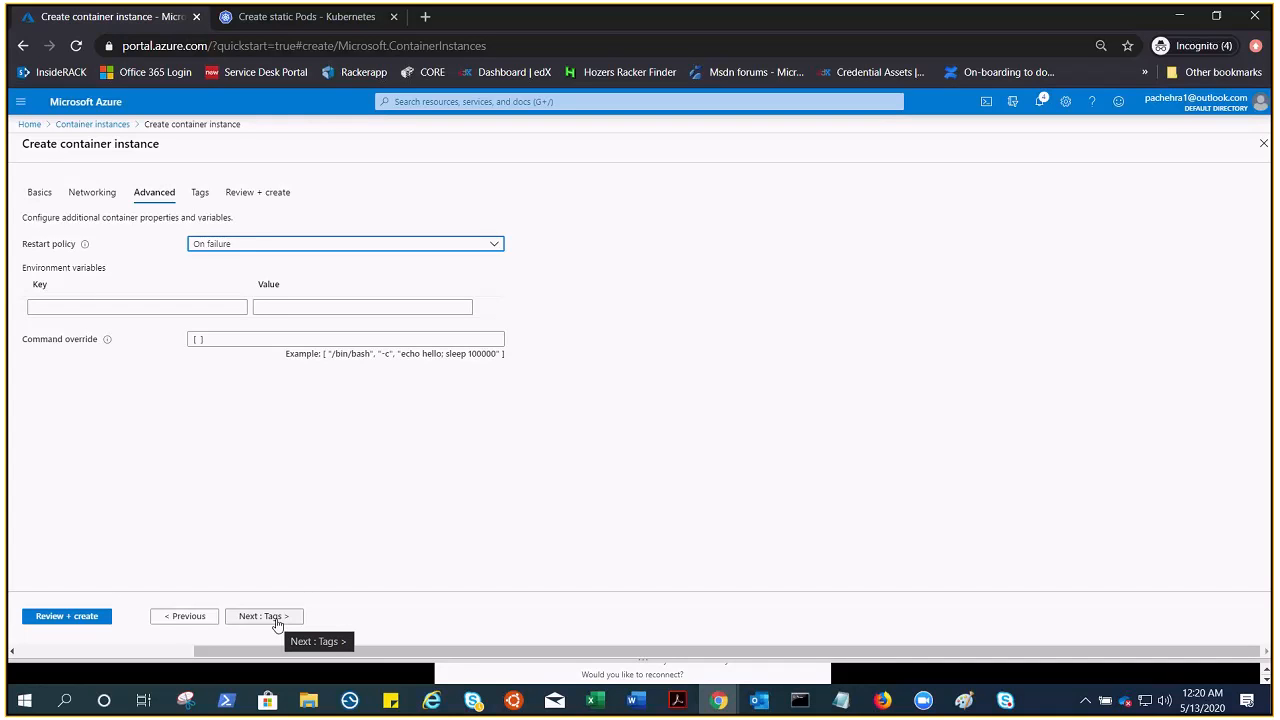
# Review and create the container1 instance, then open its deployment progress page
pyautogui.click(263, 616)
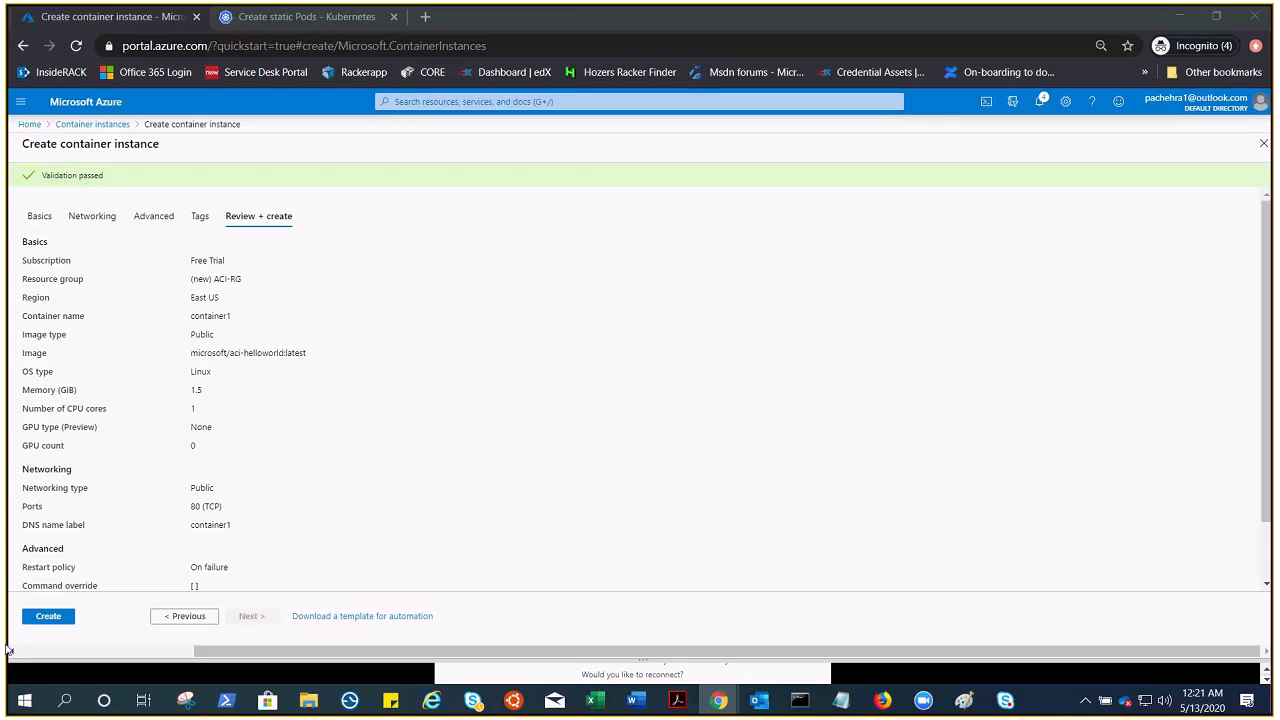
pyautogui.click(47, 615)
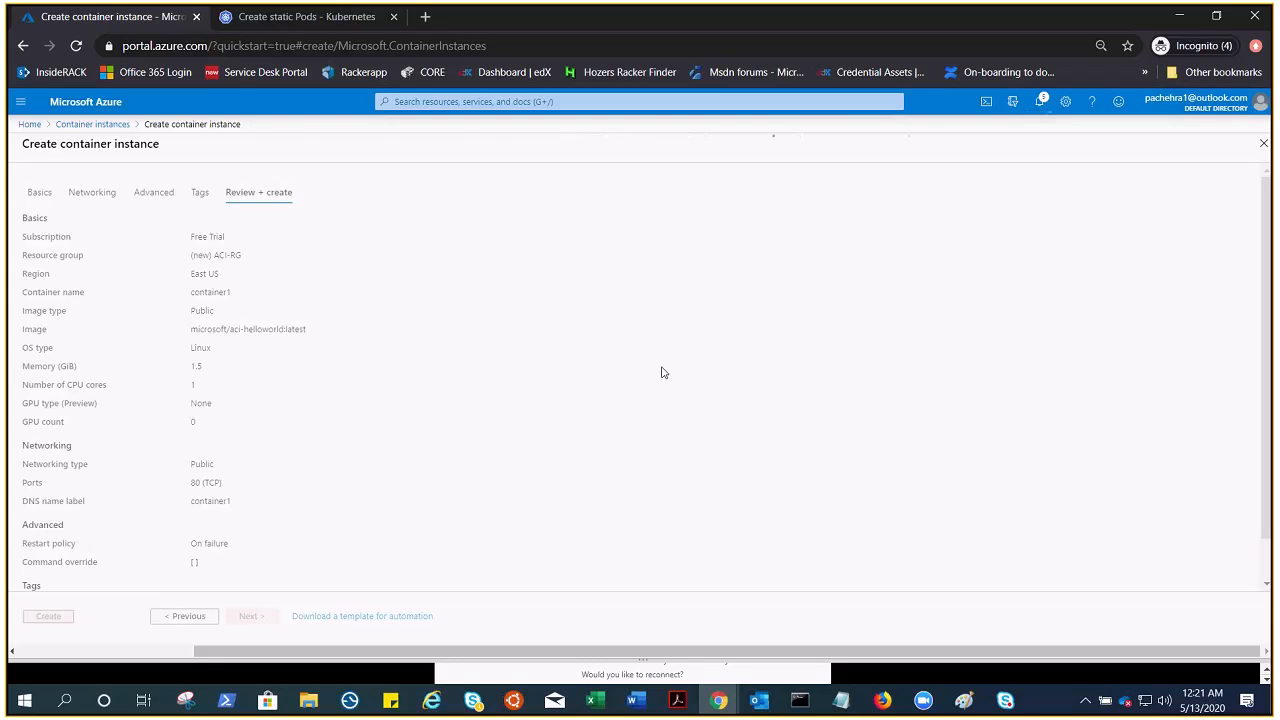
pyautogui.click(48, 616)
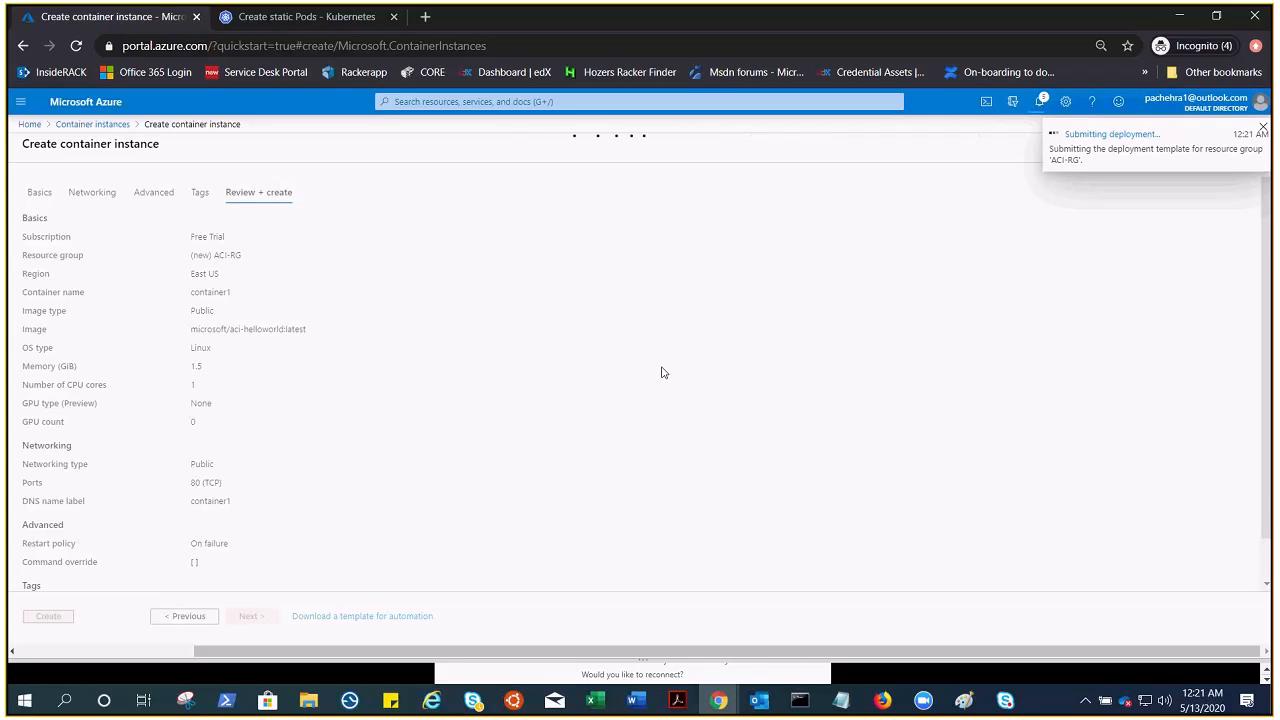
pyautogui.click(47, 615)
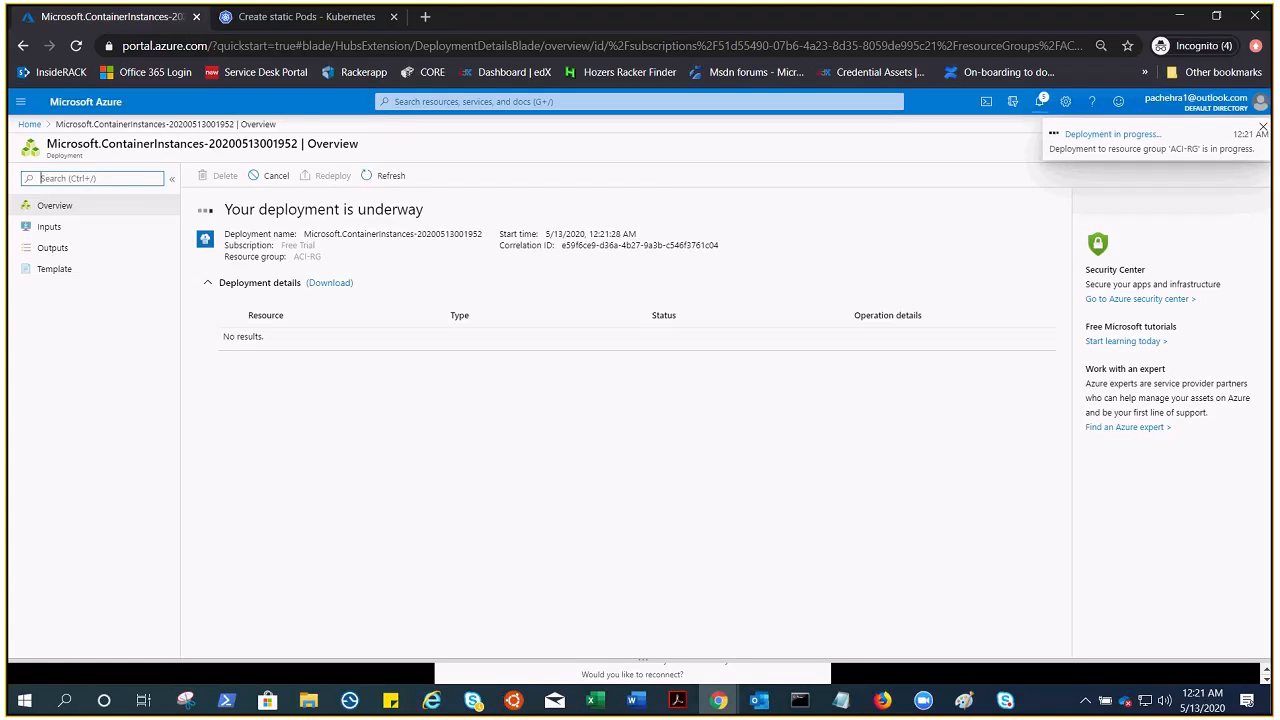
# Open the error details showing DNS name label container1 is unavailable
pyautogui.click(1263, 127)
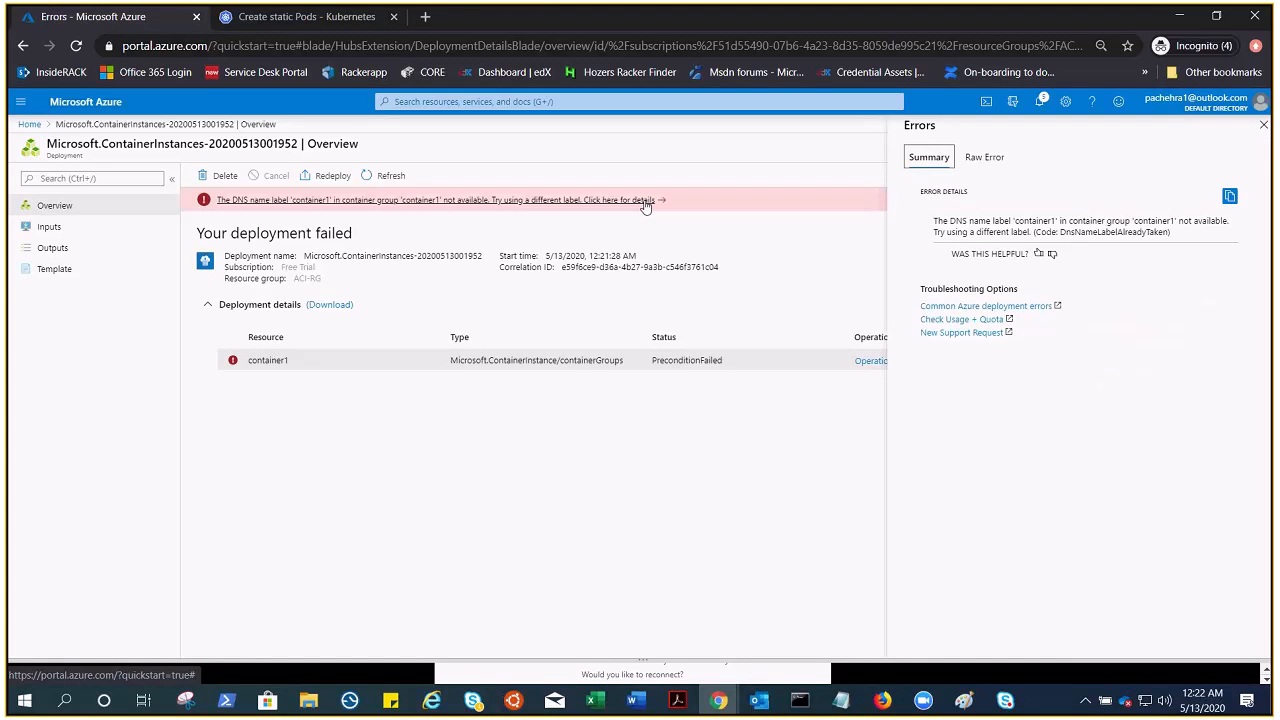
pyautogui.moveTo(830, 400)
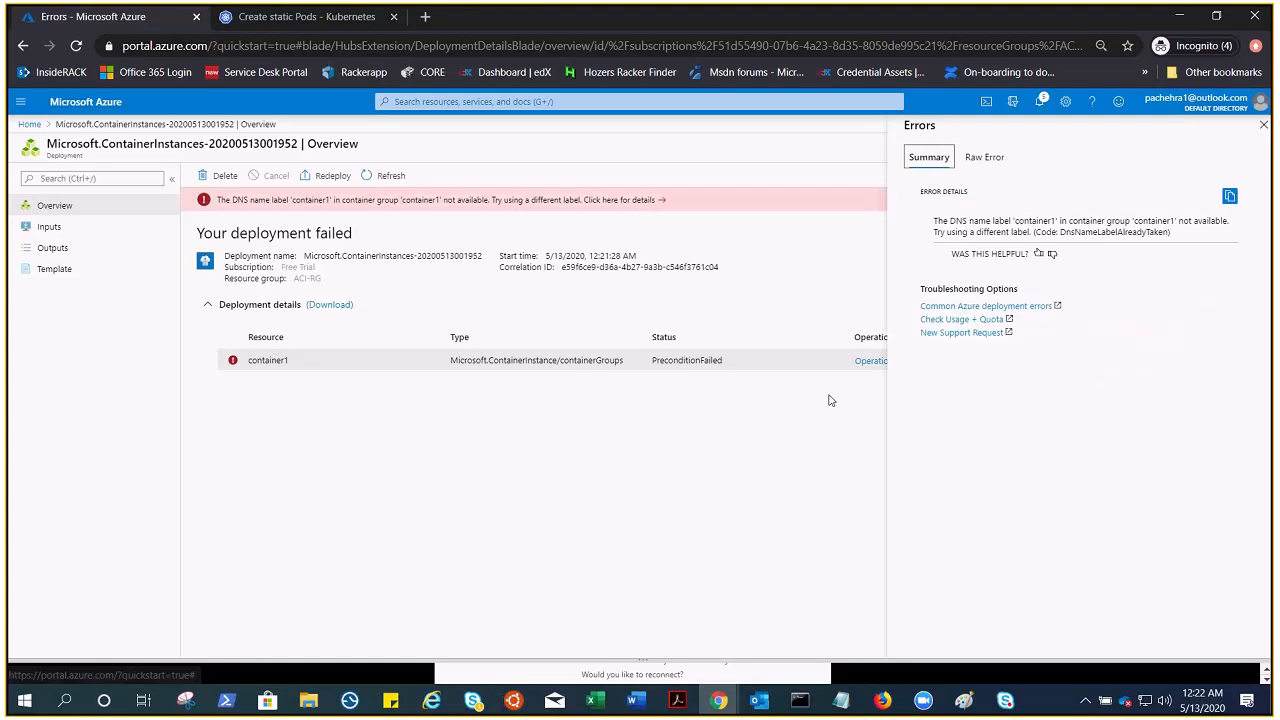
# Close the error pane and delete the failed container1 deployment
pyautogui.click(1263, 124)
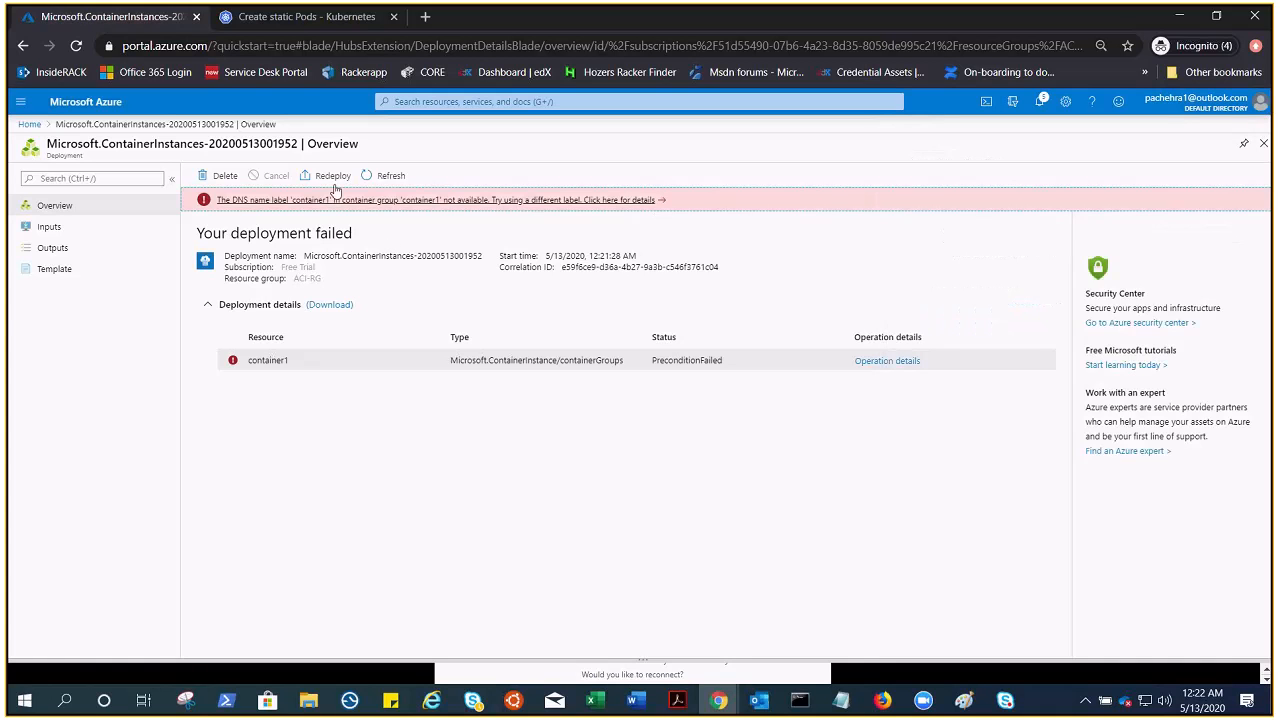
pyautogui.click(225, 175)
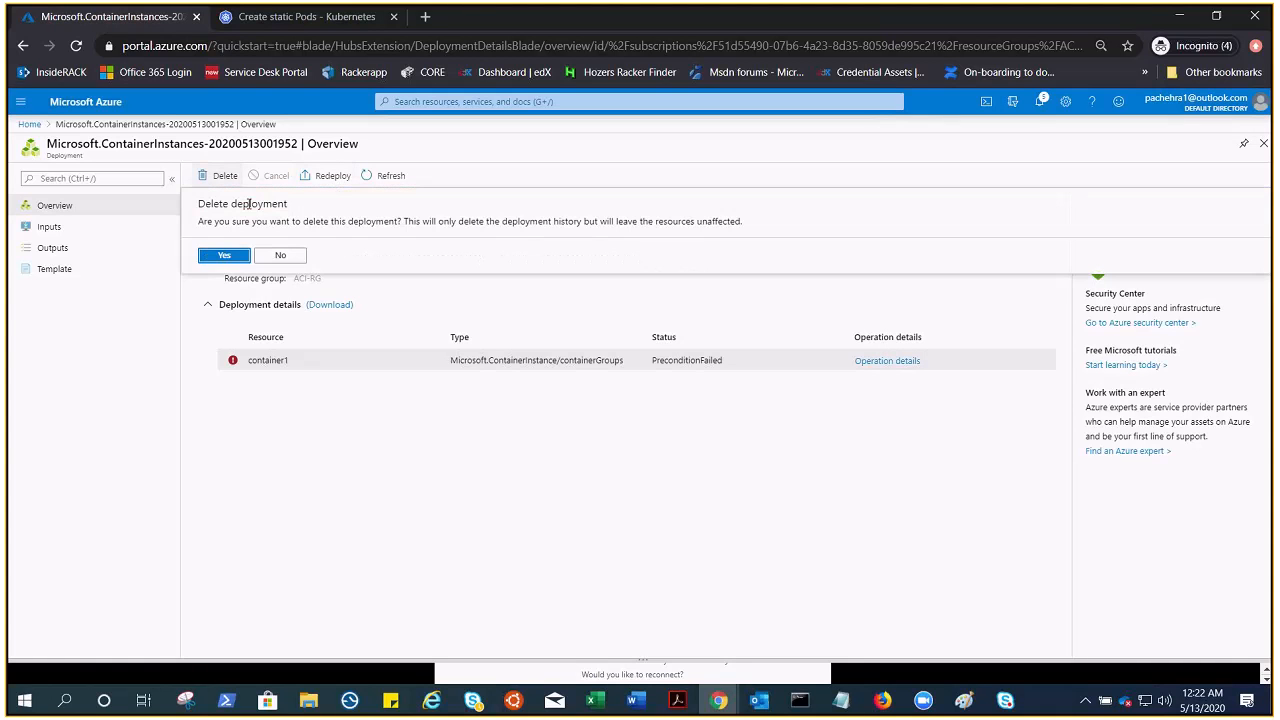
pyautogui.click(224, 255)
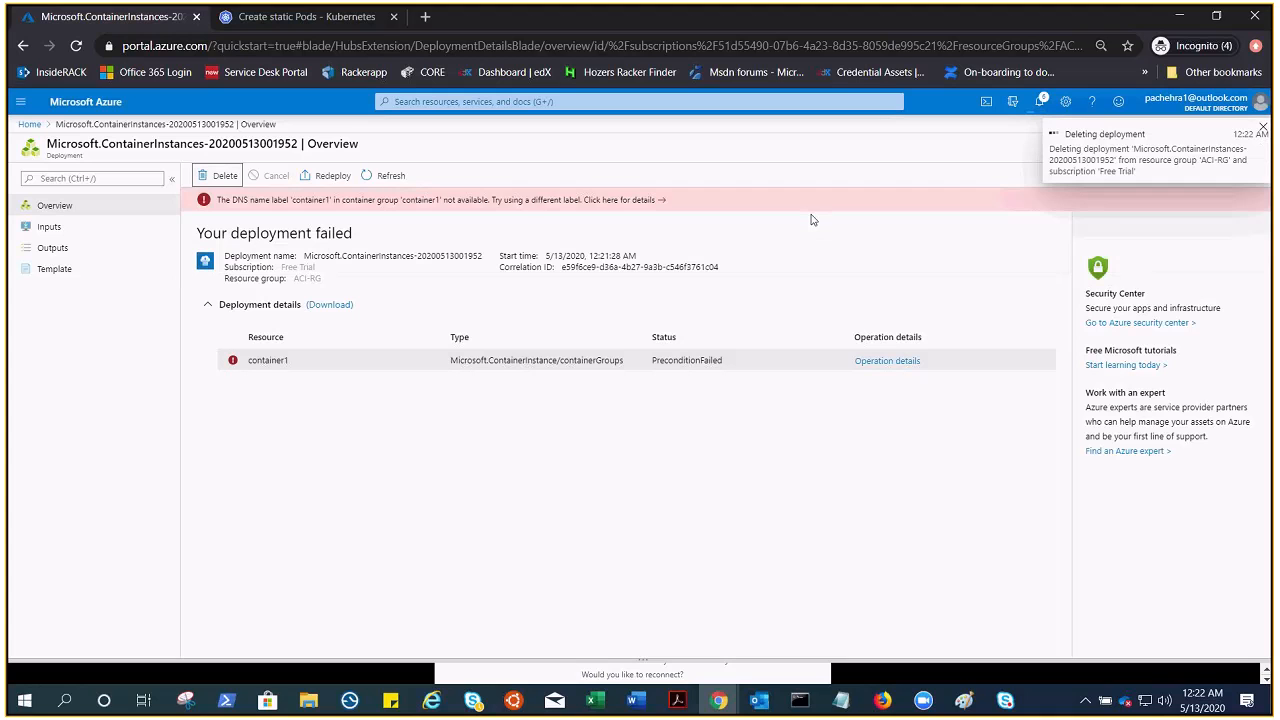
# Search 'cont', open Container instances, and start a new container instance
pyautogui.click(218, 175)
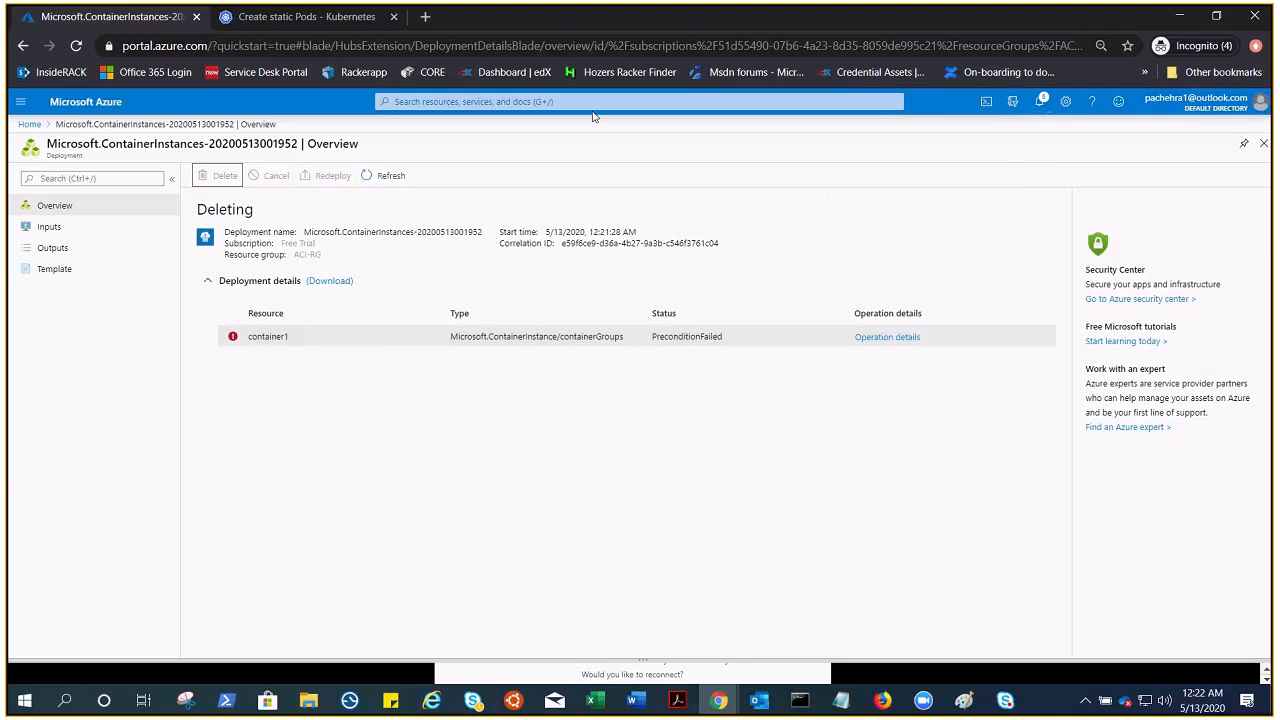
pyautogui.write('cont')
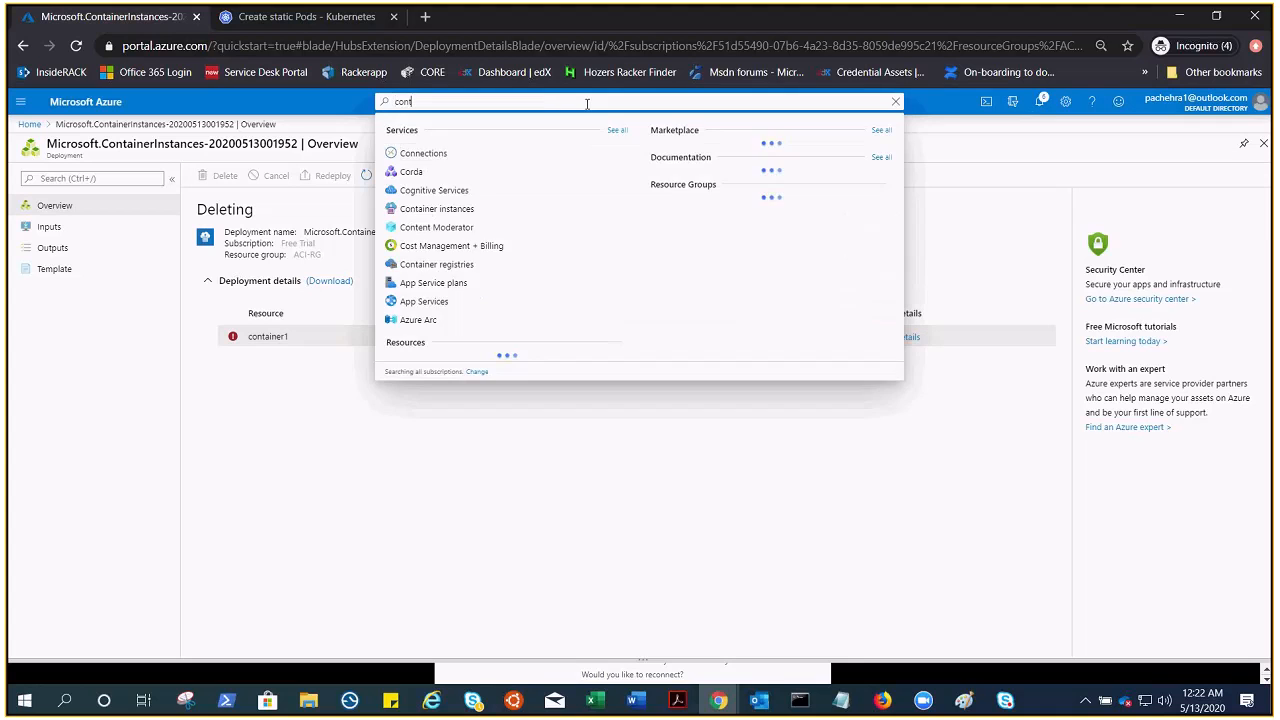
pyautogui.click(895, 101)
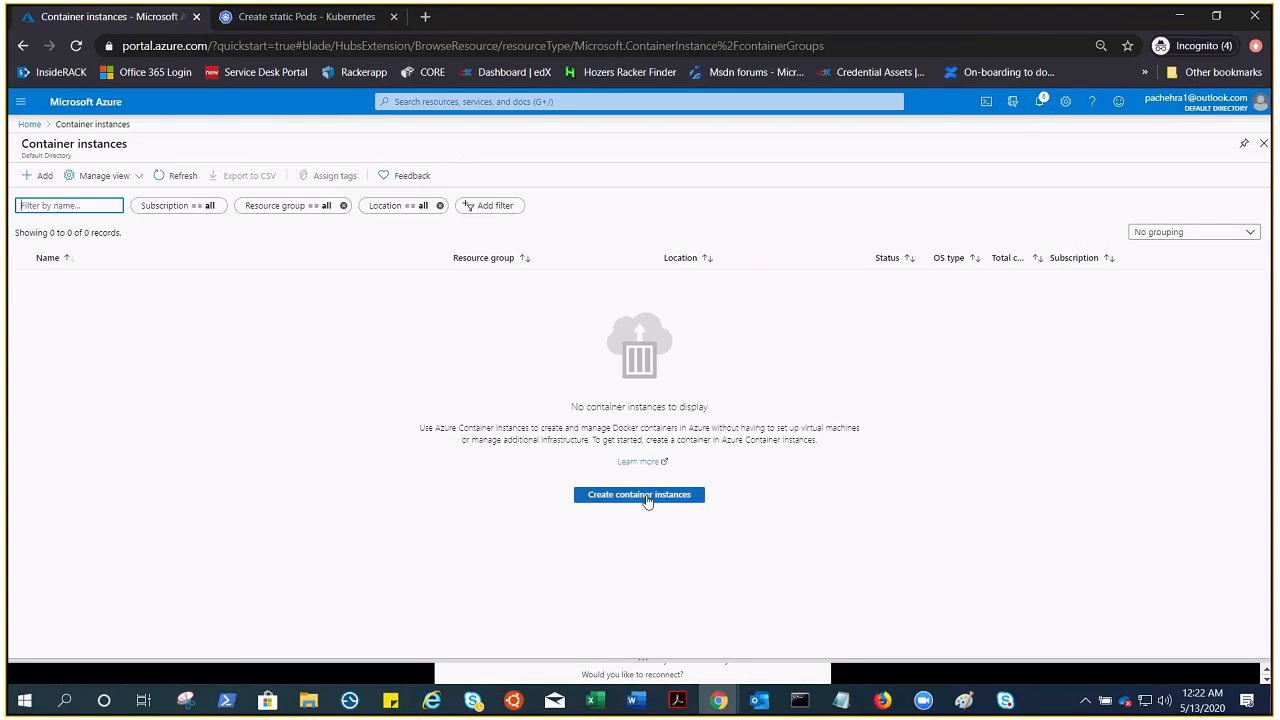
pyautogui.click(639, 494)
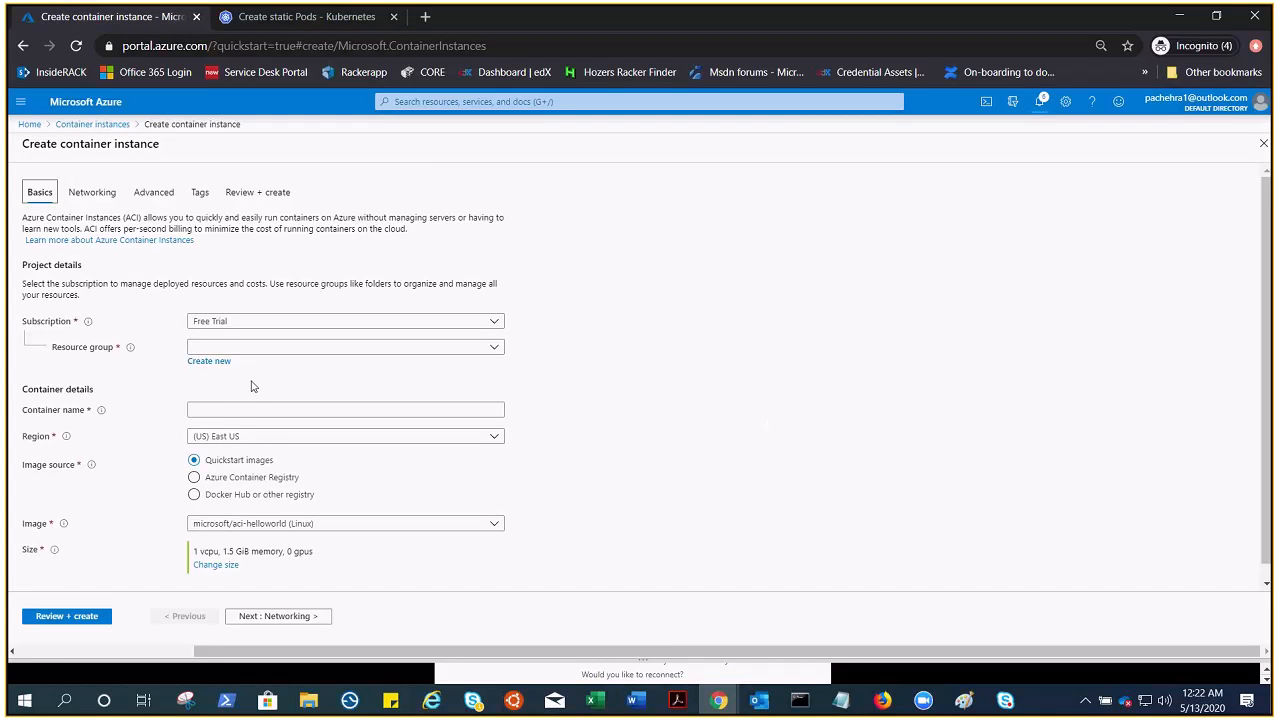
# Place a new container named 'random' in resource group ACI-RG and continue to Networking
pyautogui.click(345, 347)
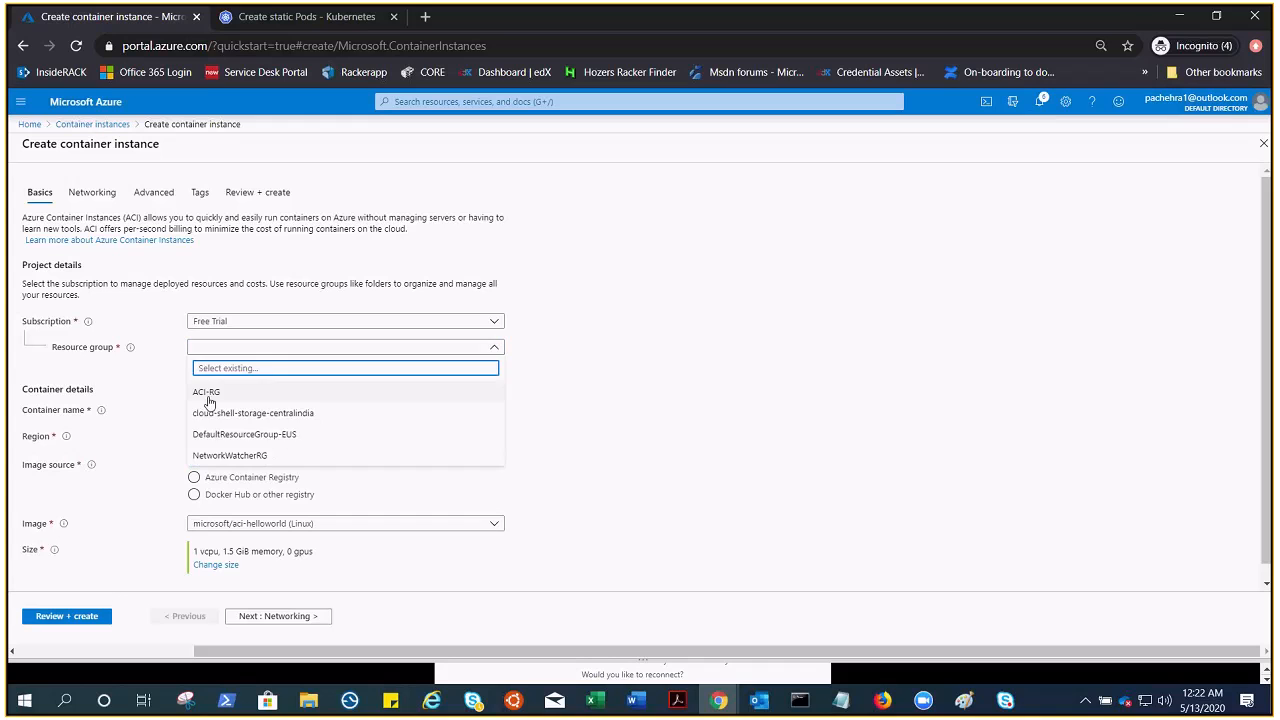
pyautogui.click(206, 391)
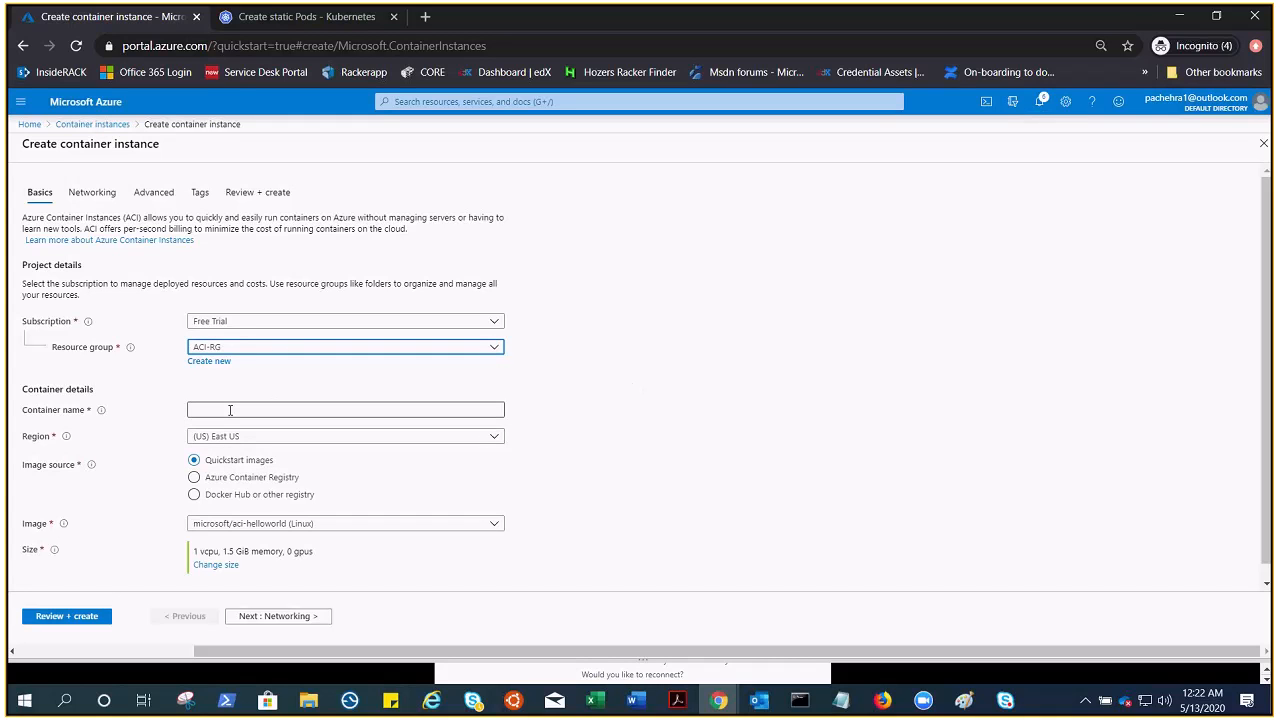
pyautogui.click(345, 409)
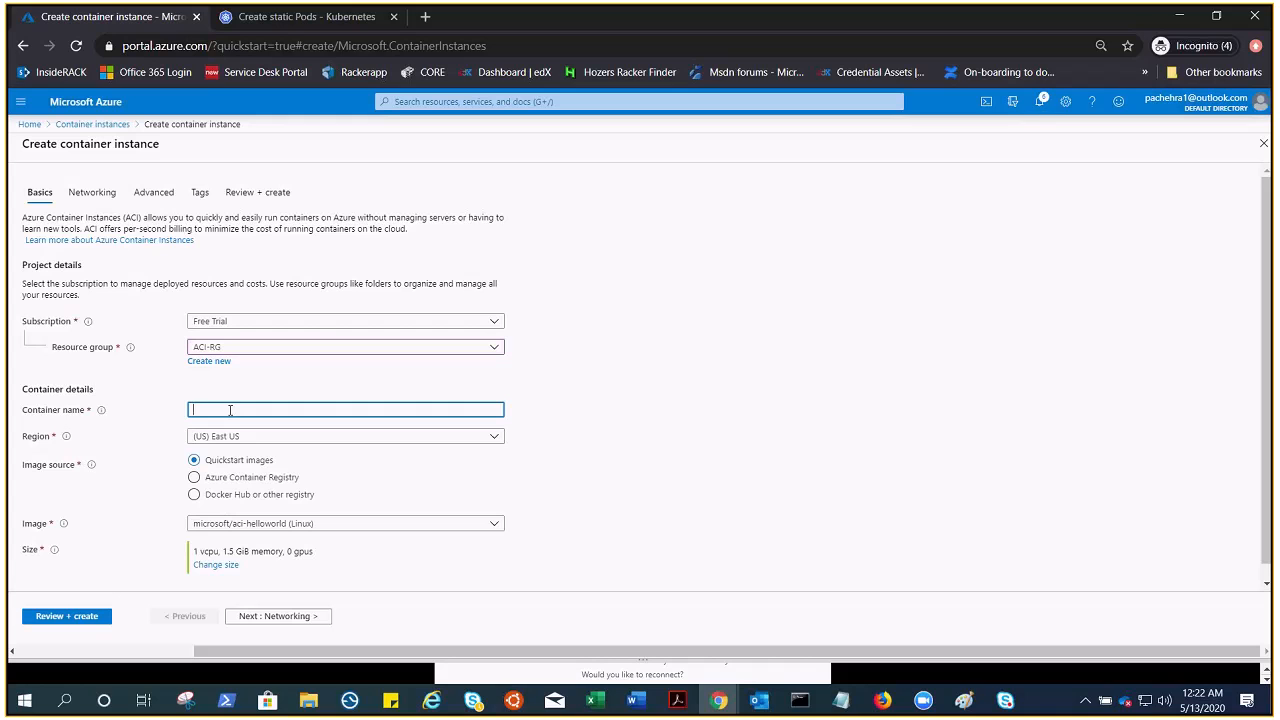
pyautogui.write('f')
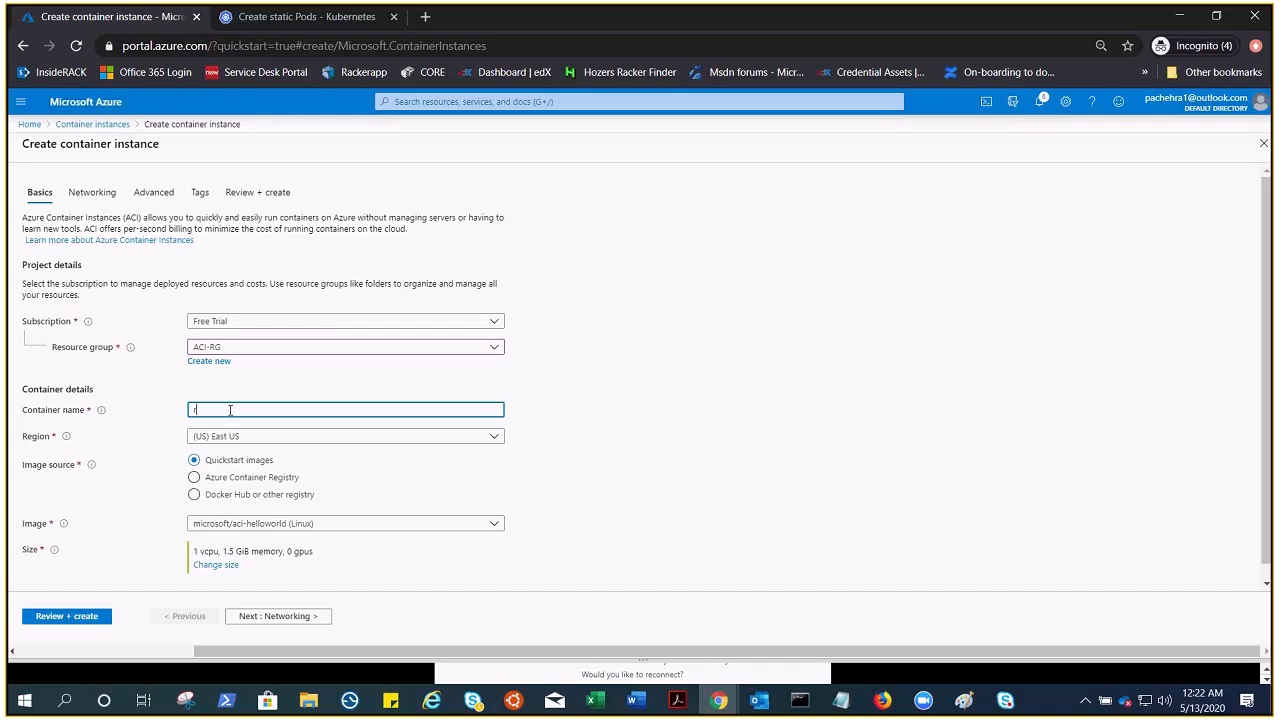
pyautogui.write('random')
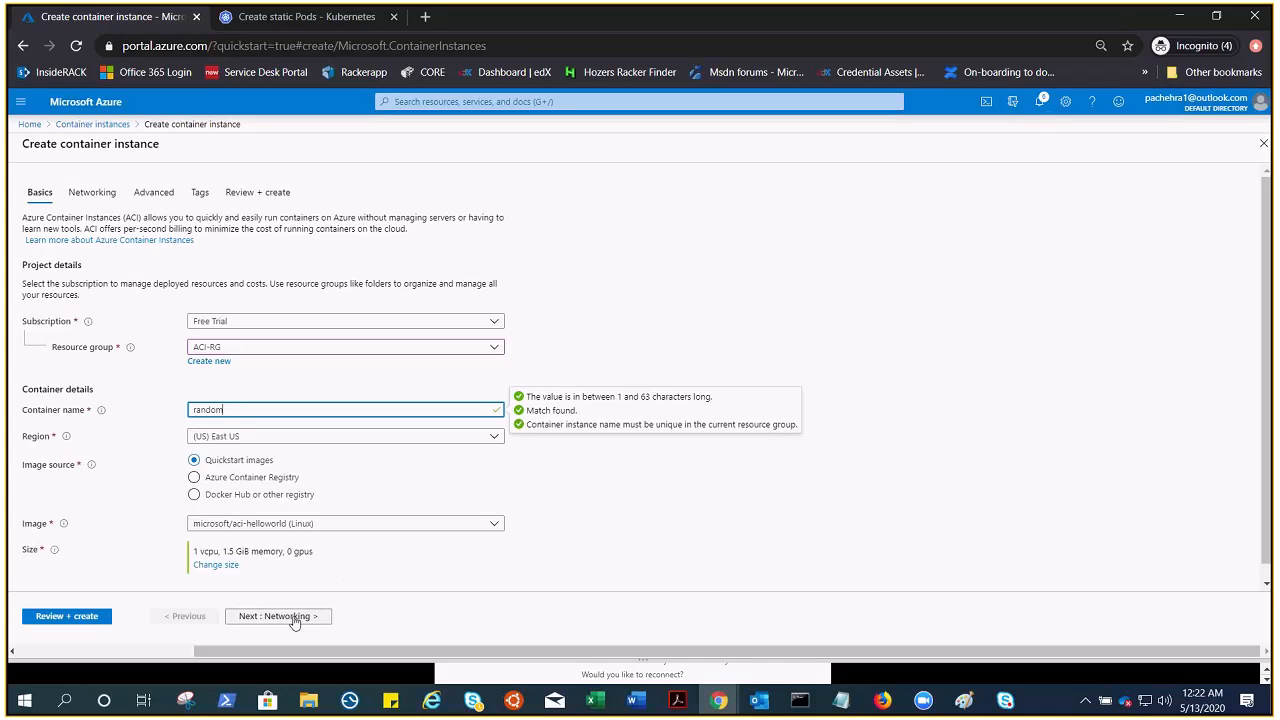
pyautogui.click(278, 615)
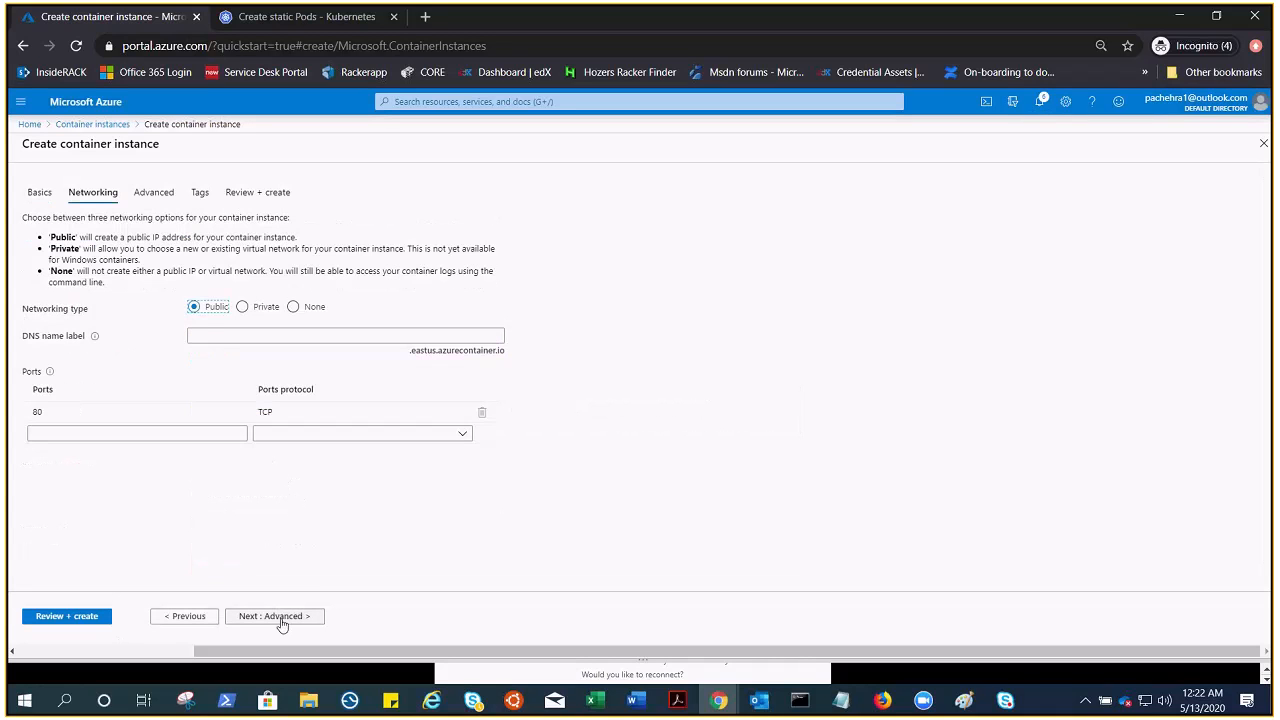
# Enter DNS name label random1 and reach the validated review summary
pyautogui.write('rart')
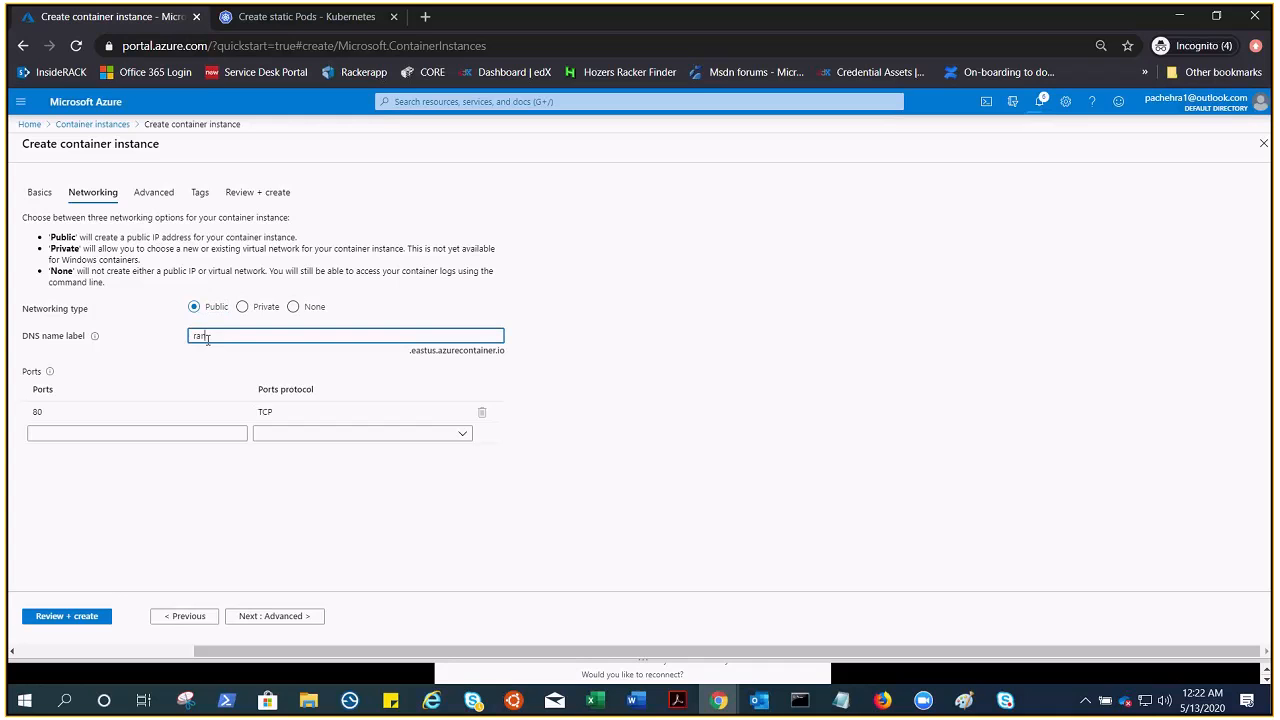
pyautogui.write('random1')
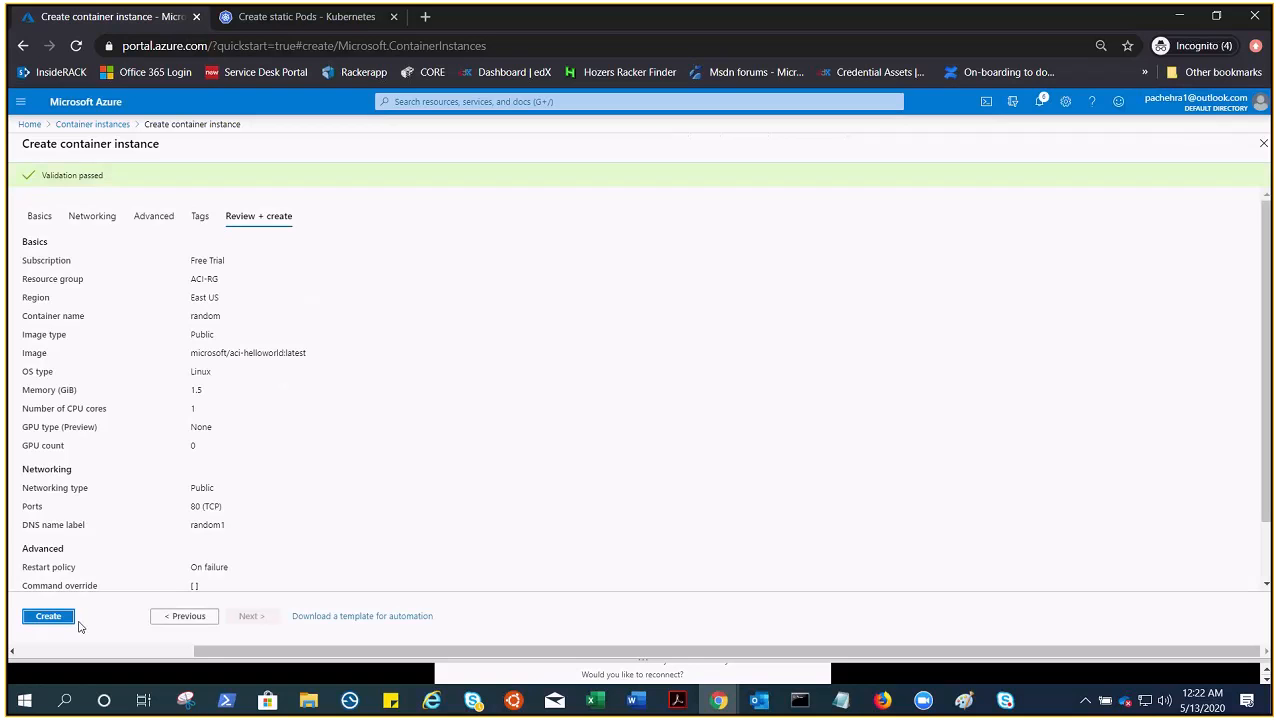
# Create the random container instance and wait until the deployment reports complete
pyautogui.click(47, 615)
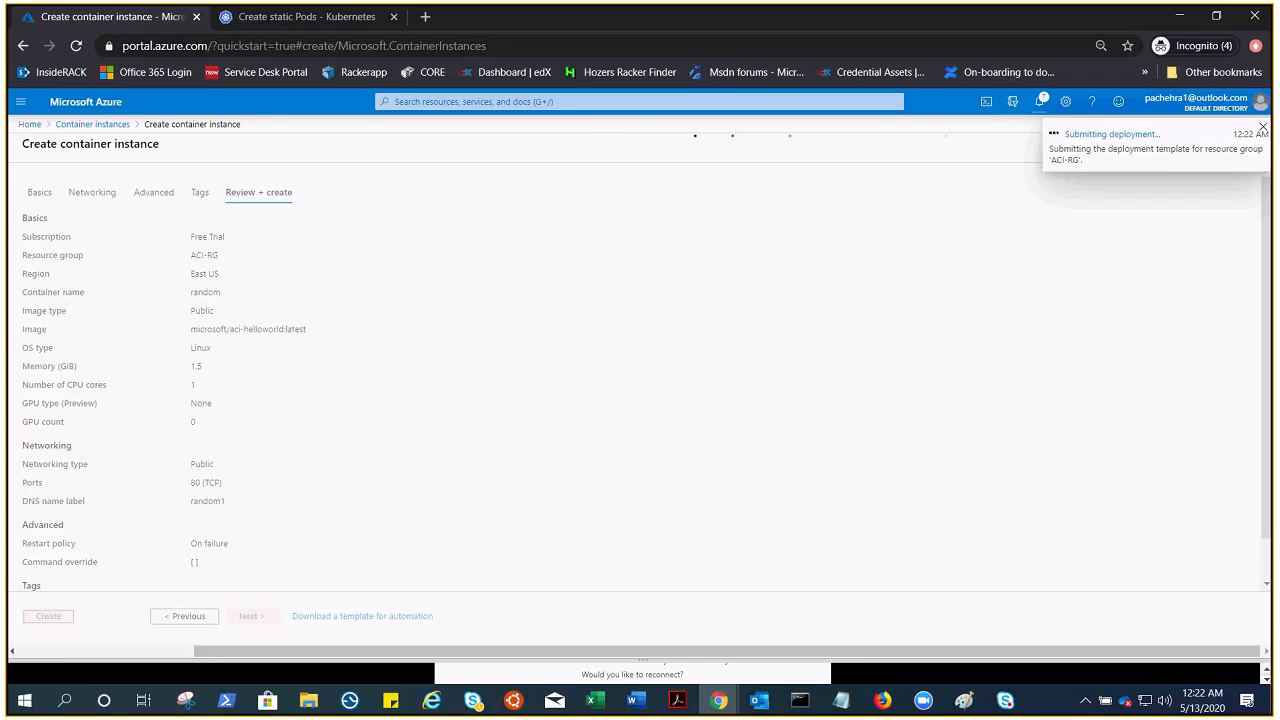
pyautogui.click(48, 616)
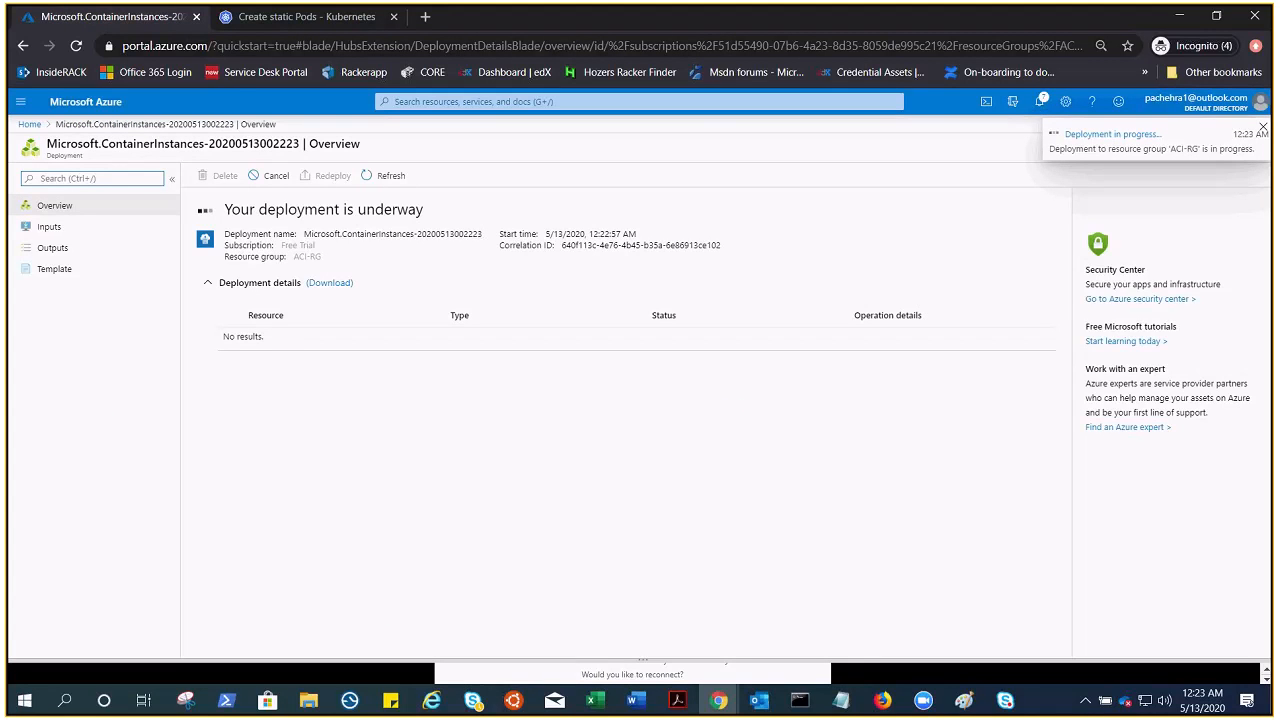
pyautogui.click(1262, 126)
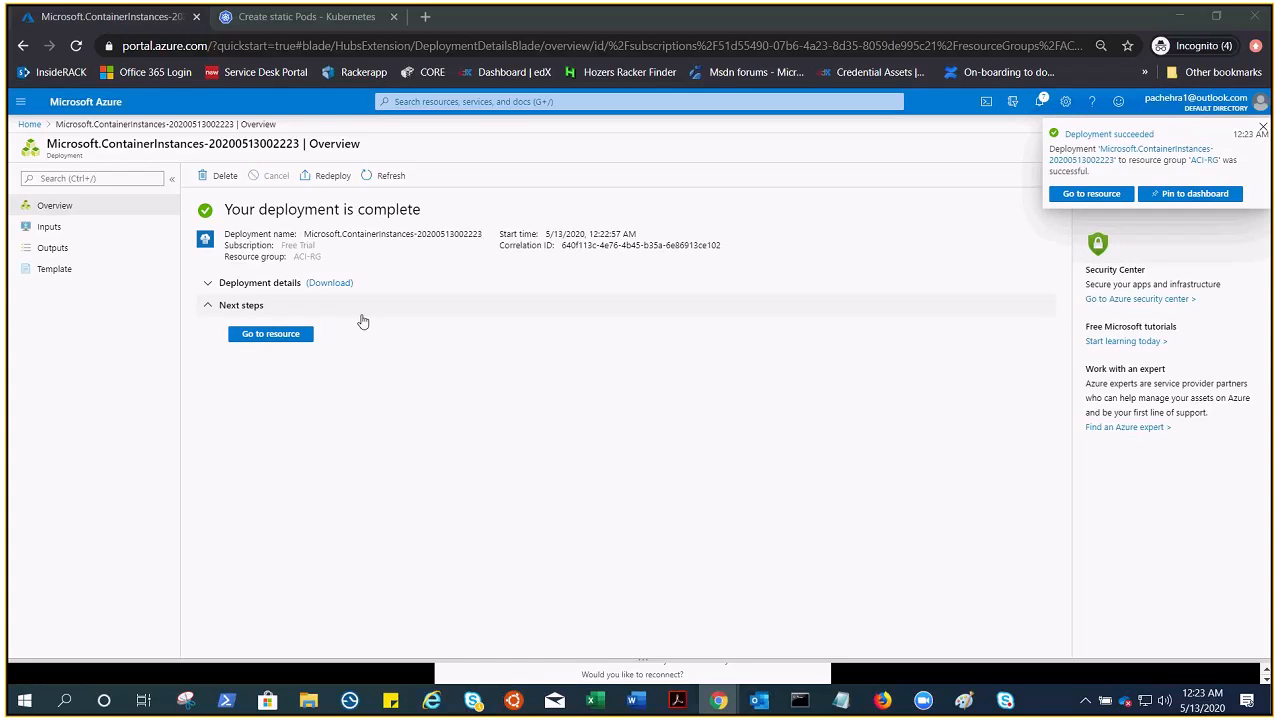
# Open the random container, copy its FQDN, and check its welcome page in a browser tab
pyautogui.click(270, 333)
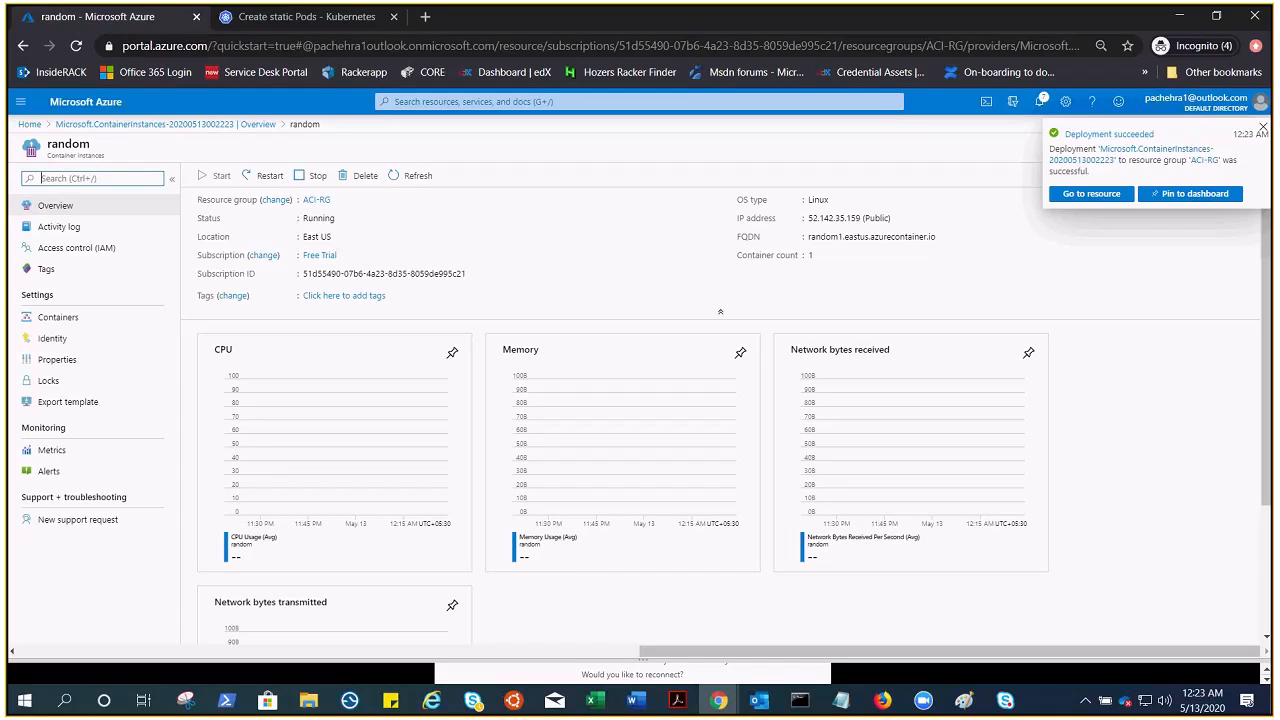
pyautogui.click(1263, 128)
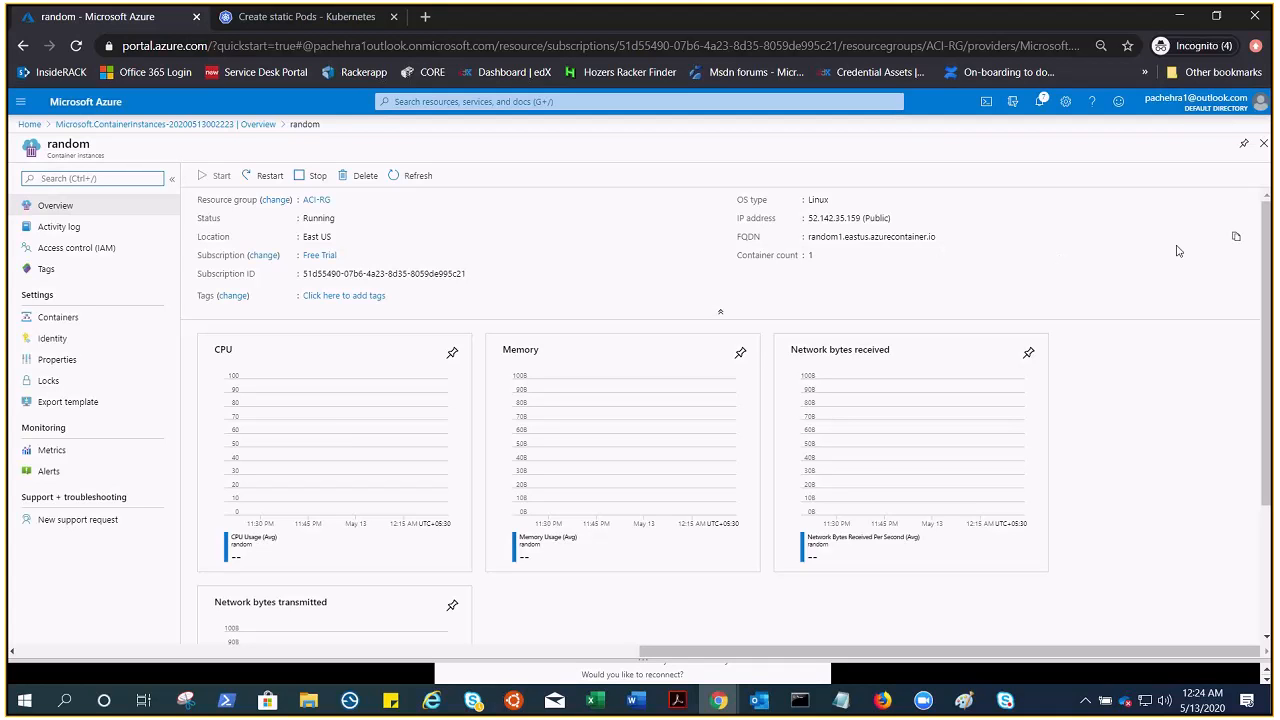
pyautogui.click(1236, 237)
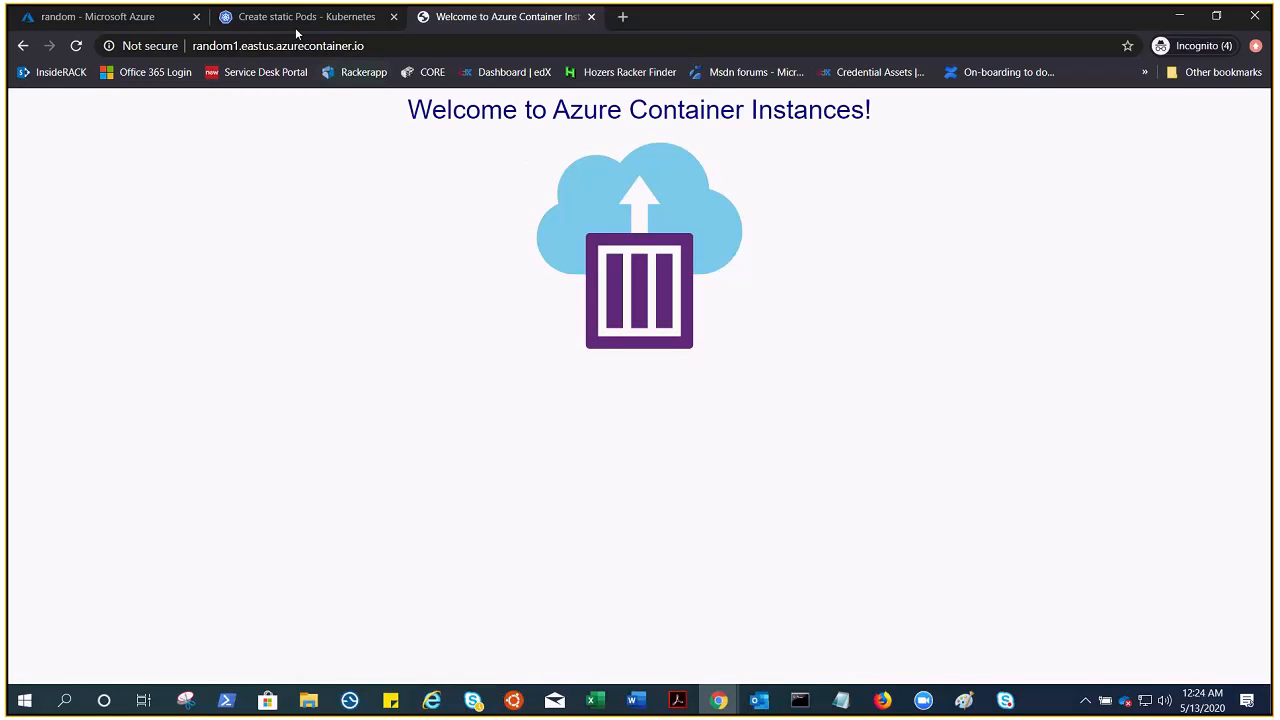
pyautogui.click(97, 16)
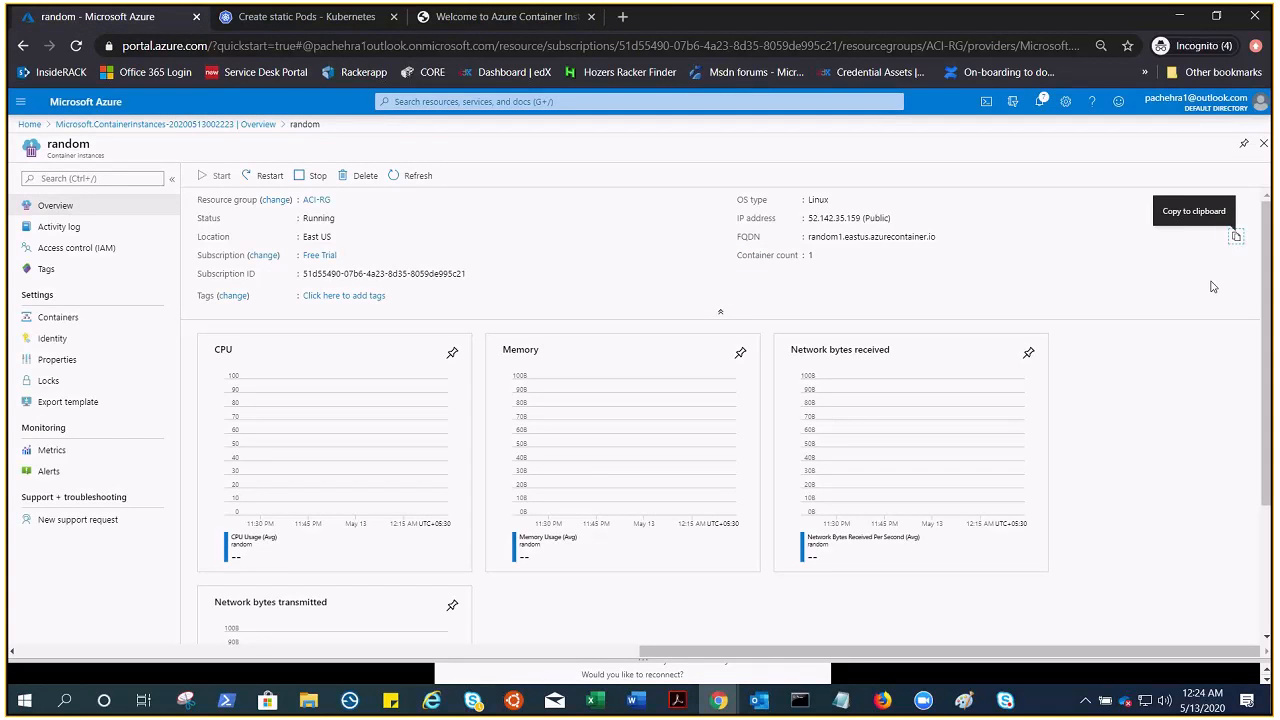
pyautogui.moveTo(517, 279)
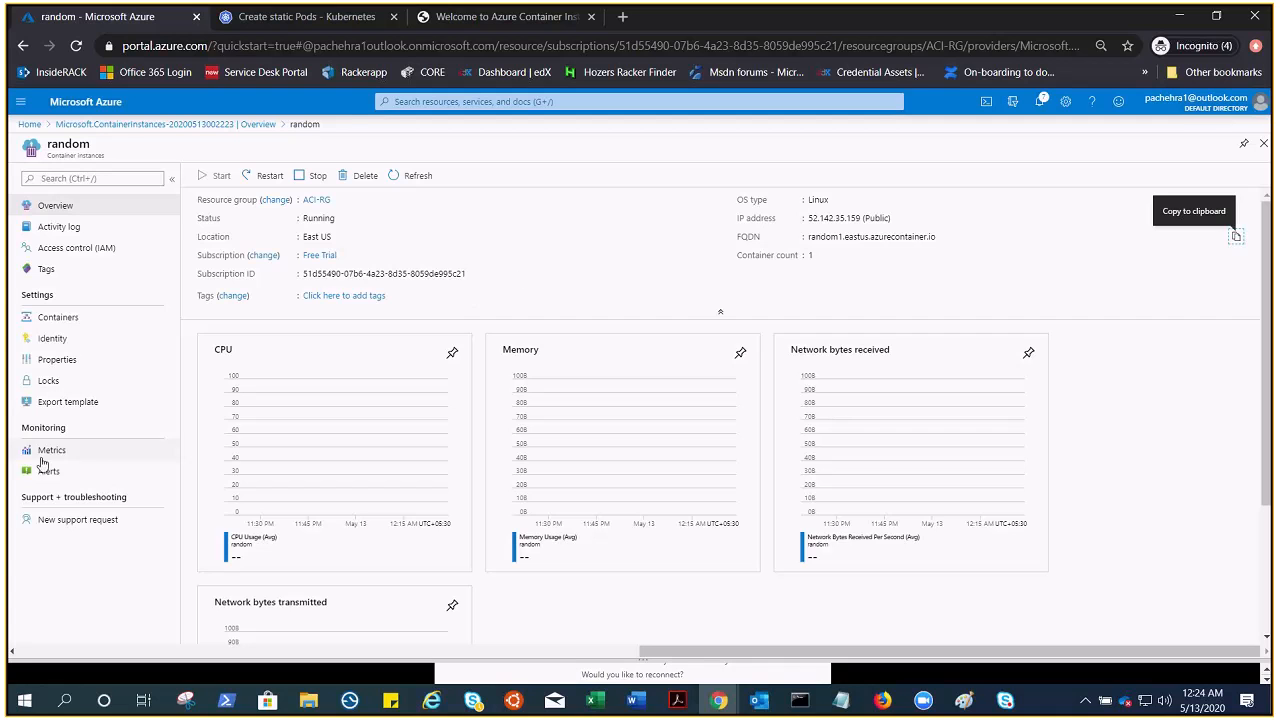
# Review the random instance's available metrics, then open its Containers page
pyautogui.click(51, 450)
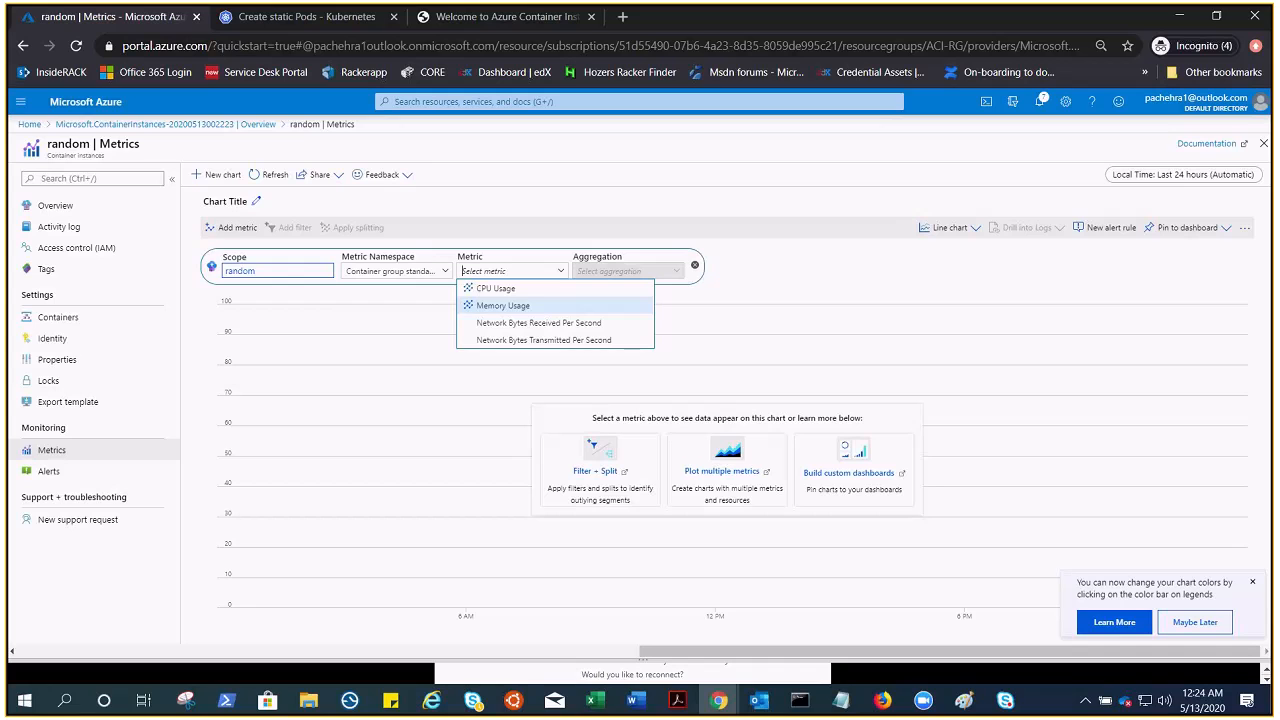
pyautogui.moveTo(538, 322)
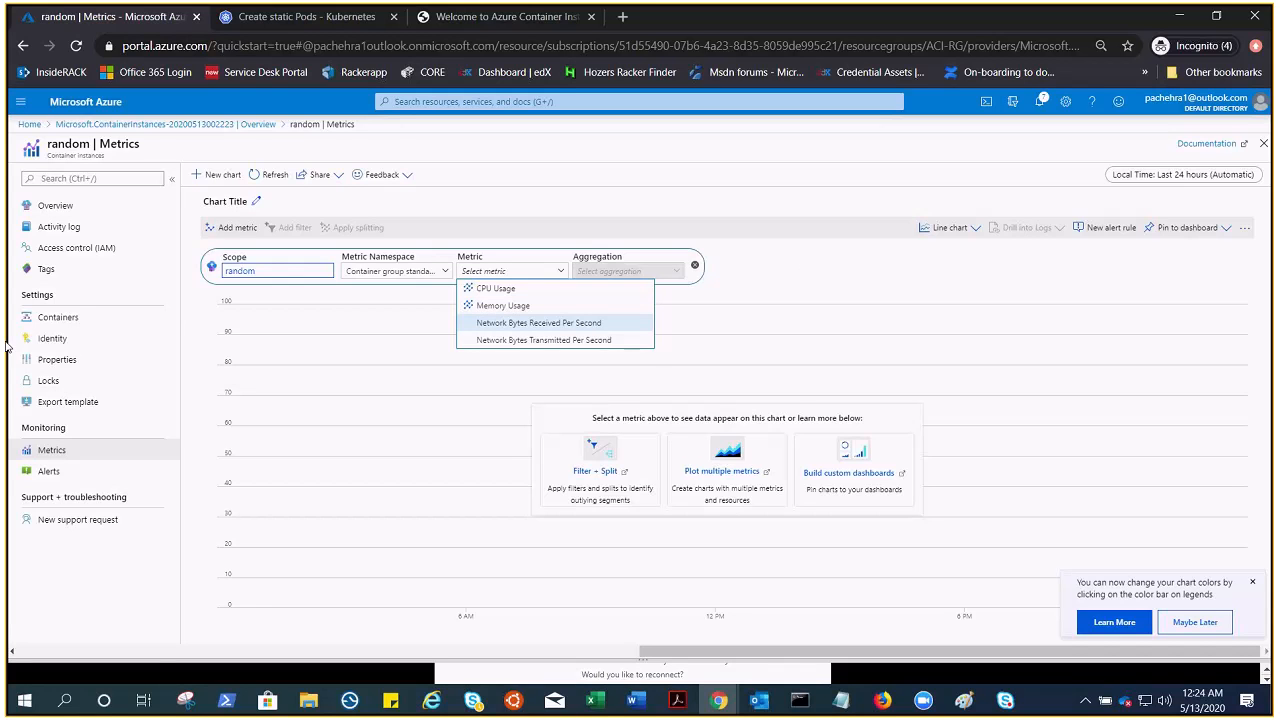
pyautogui.click(58, 317)
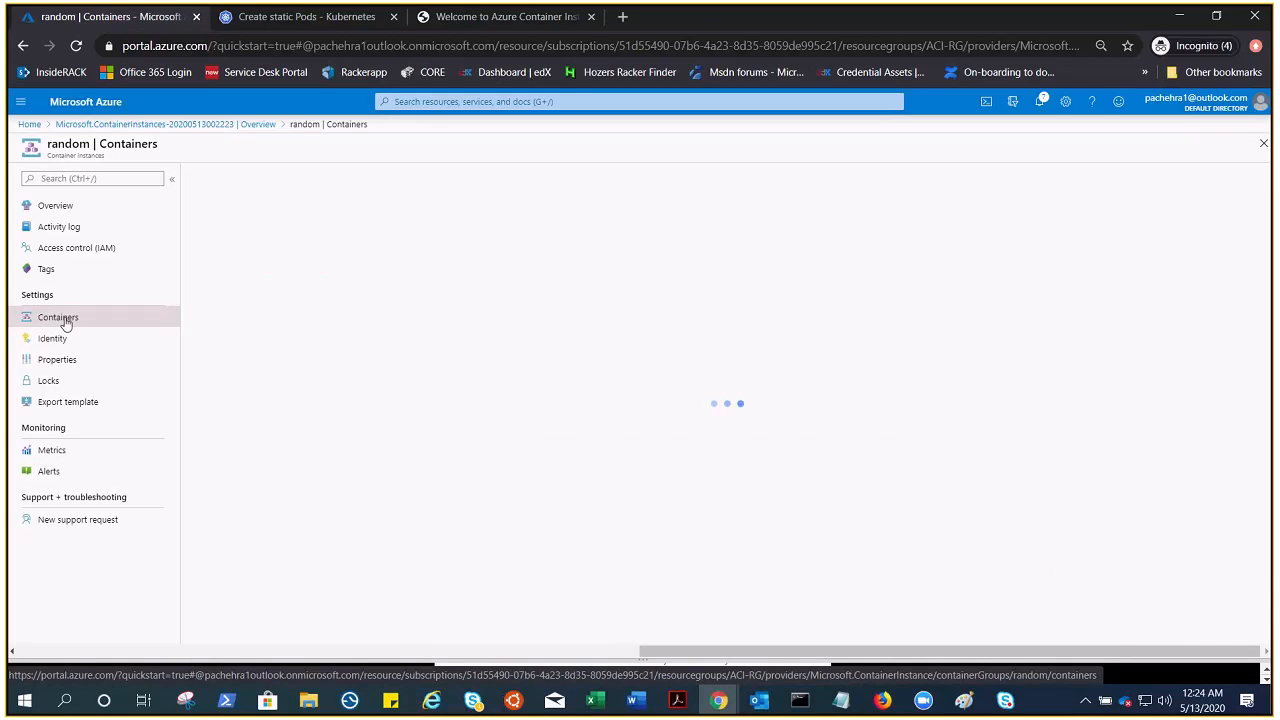
# Compare the random container's request logs with the welcome page, then open Identity settings
pyautogui.click(58, 317)
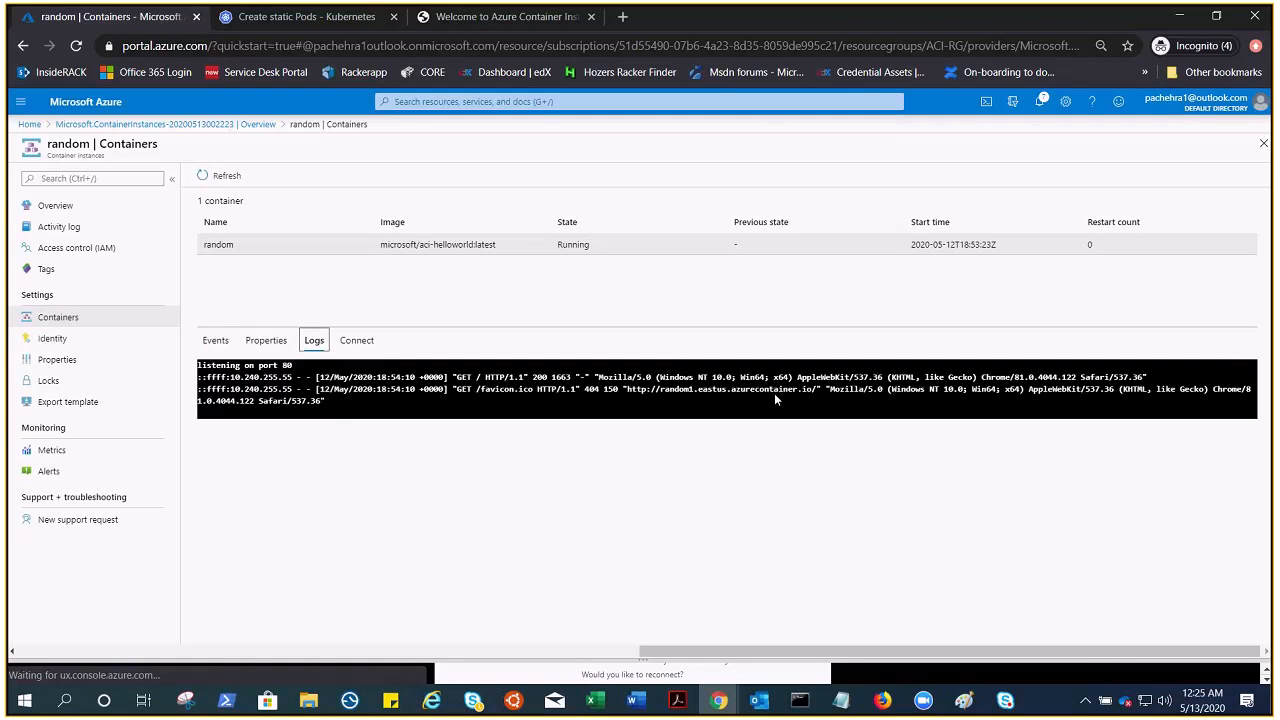
pyautogui.click(505, 16)
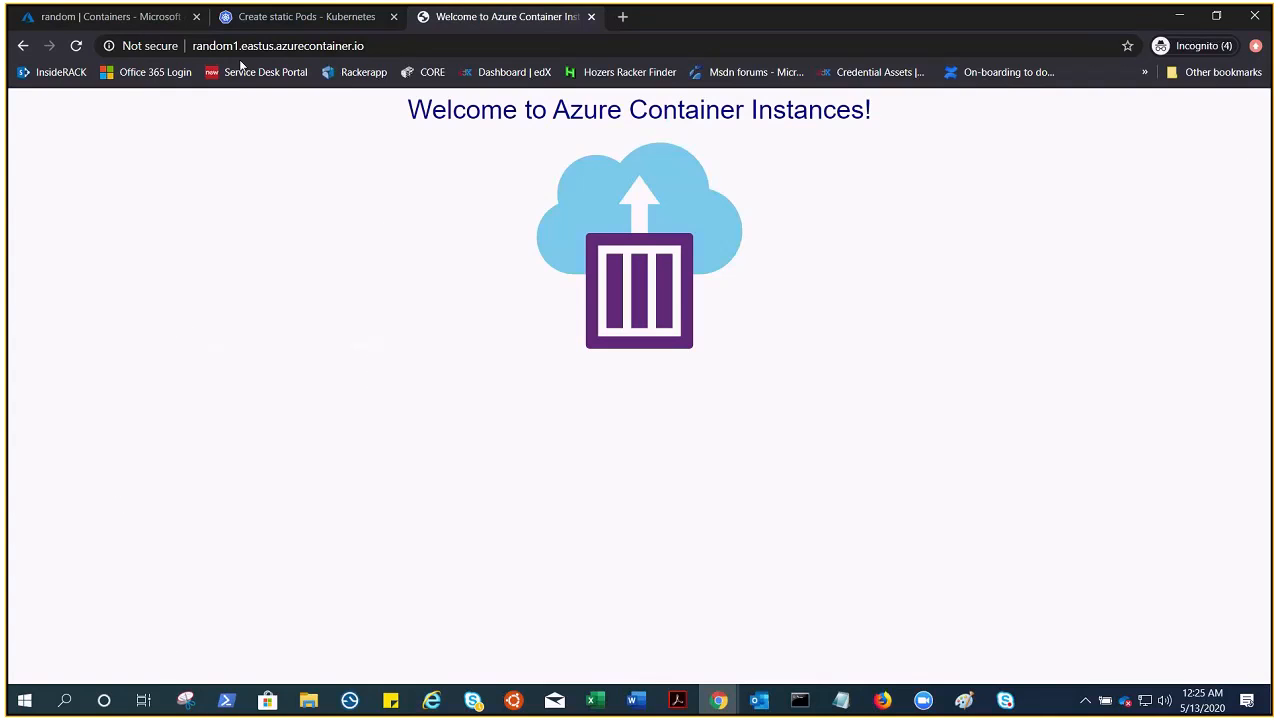
pyautogui.click(105, 16)
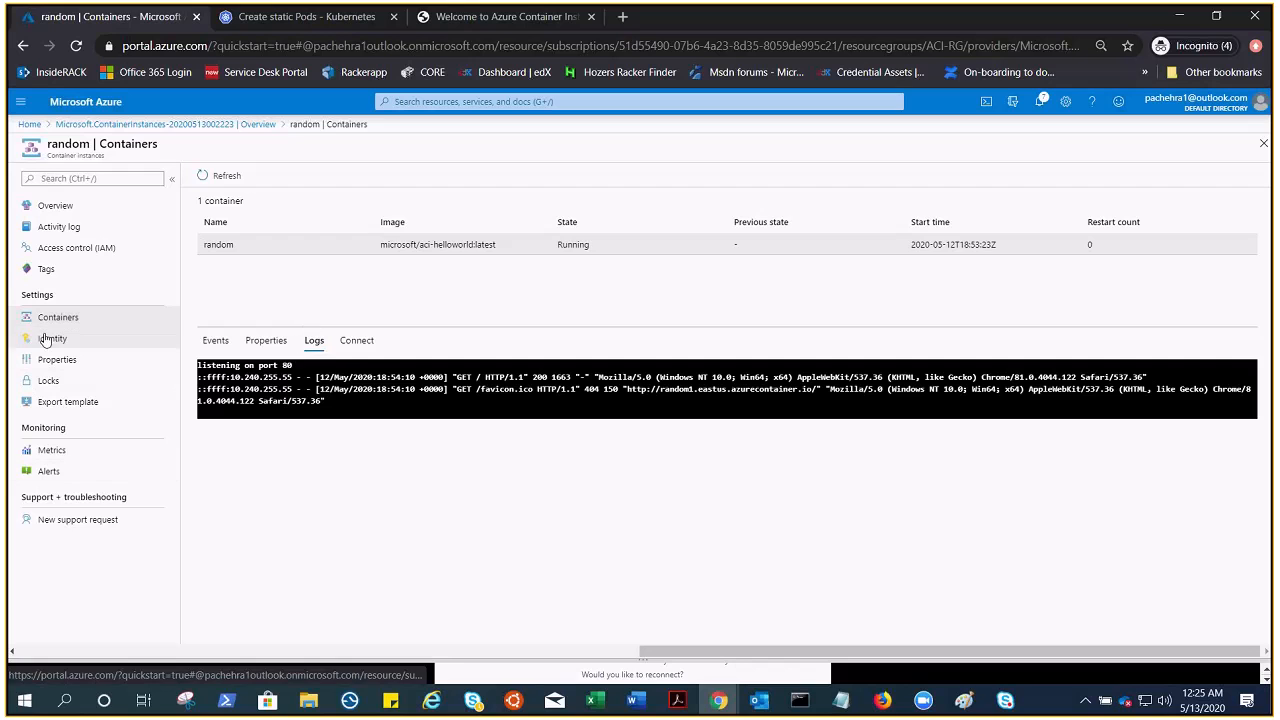
pyautogui.click(52, 338)
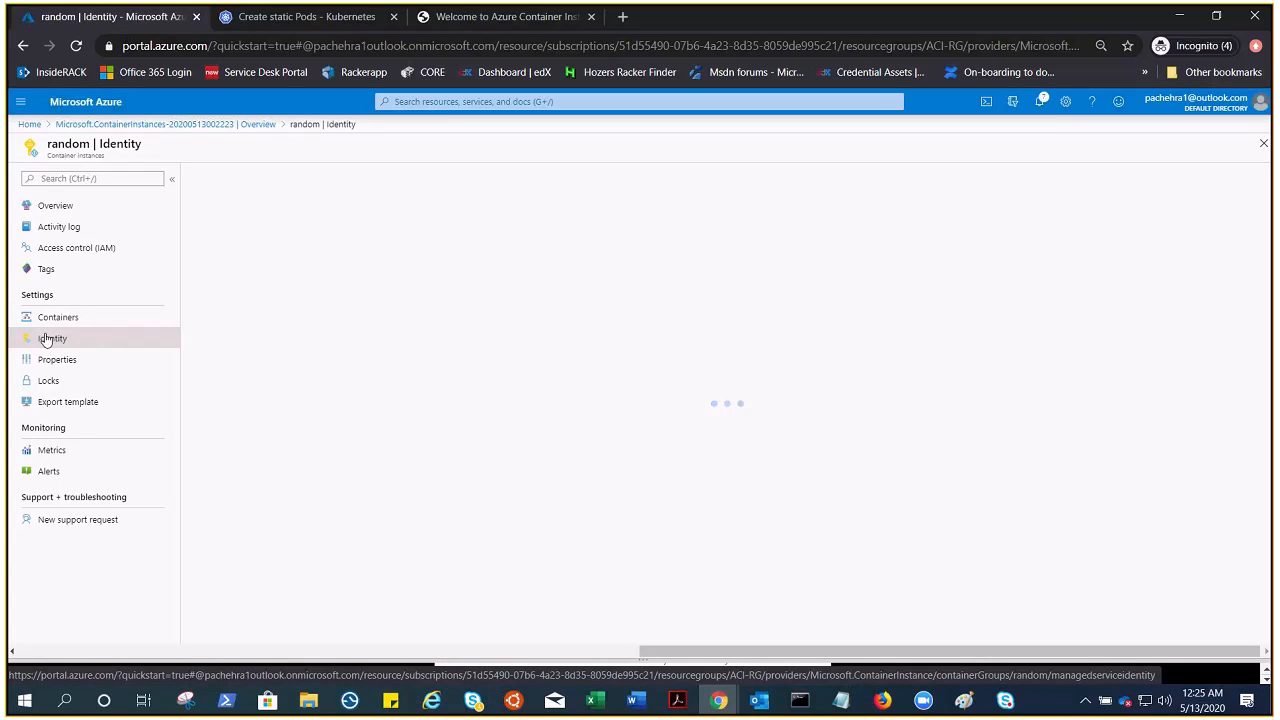
# Confirm system-assigned identity is Off, then return to the random instance's Overview
pyautogui.click(51, 338)
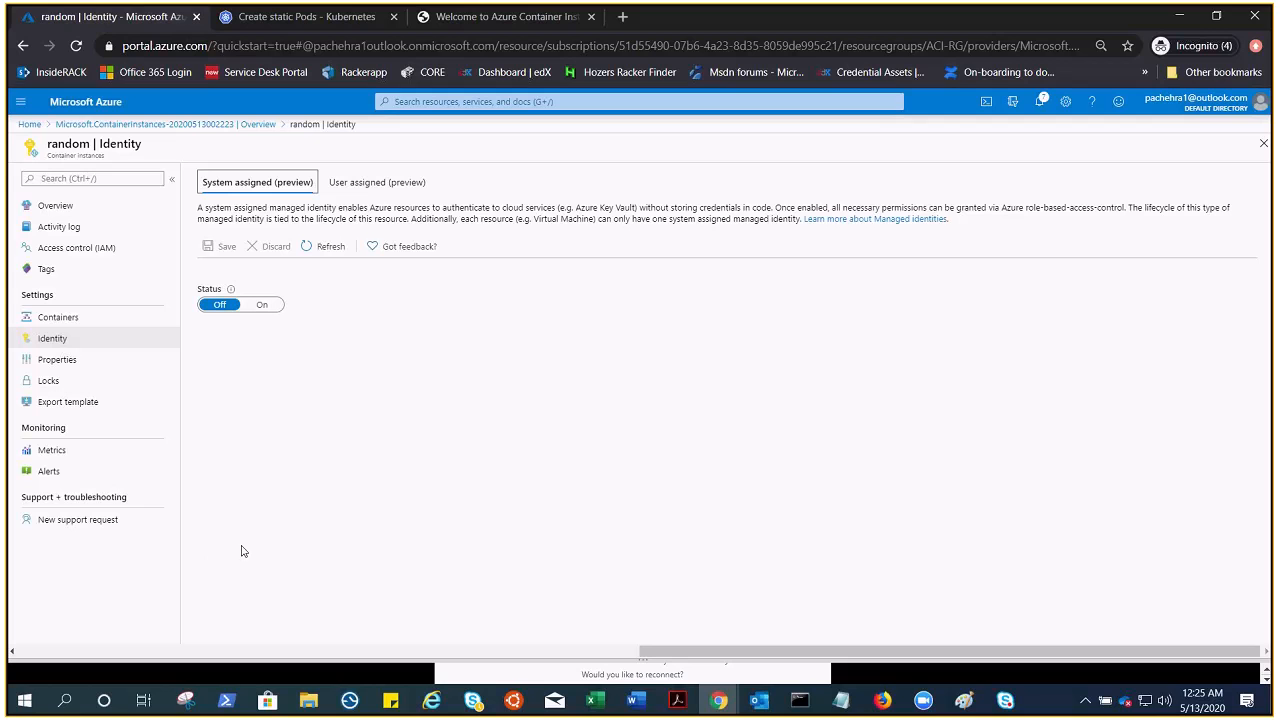
pyautogui.moveTo(93, 292)
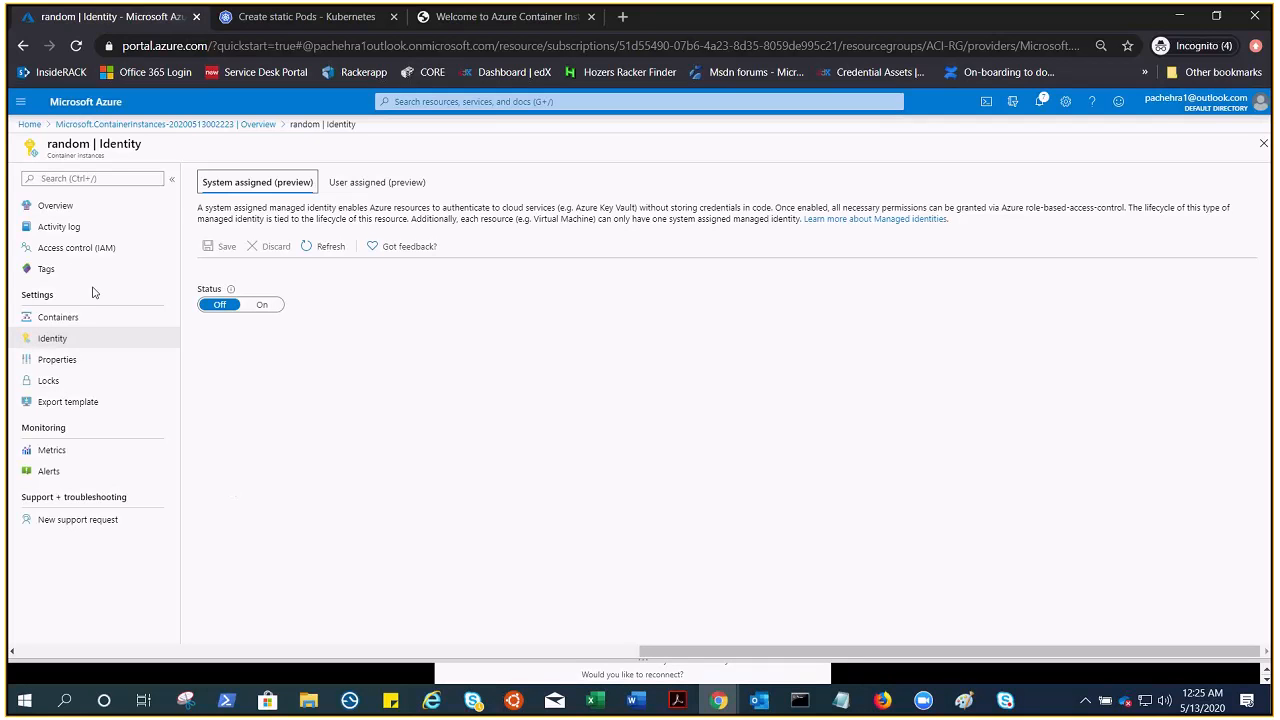
pyautogui.click(55, 205)
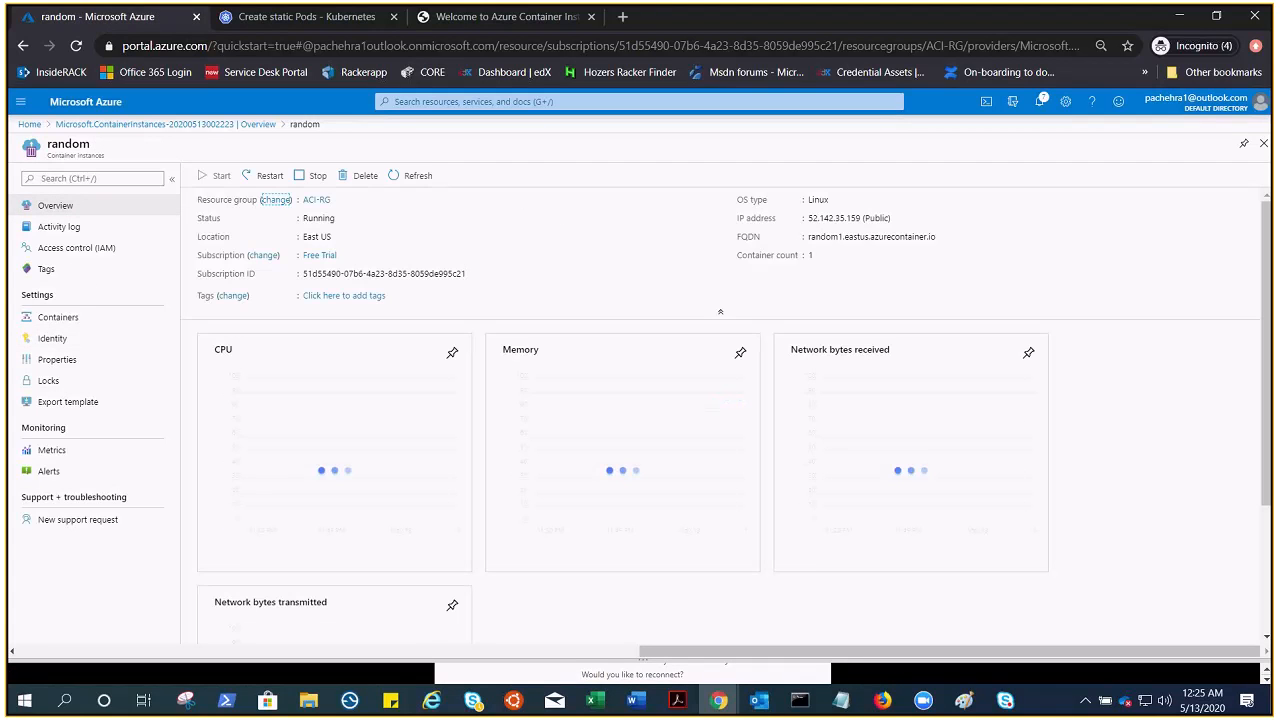